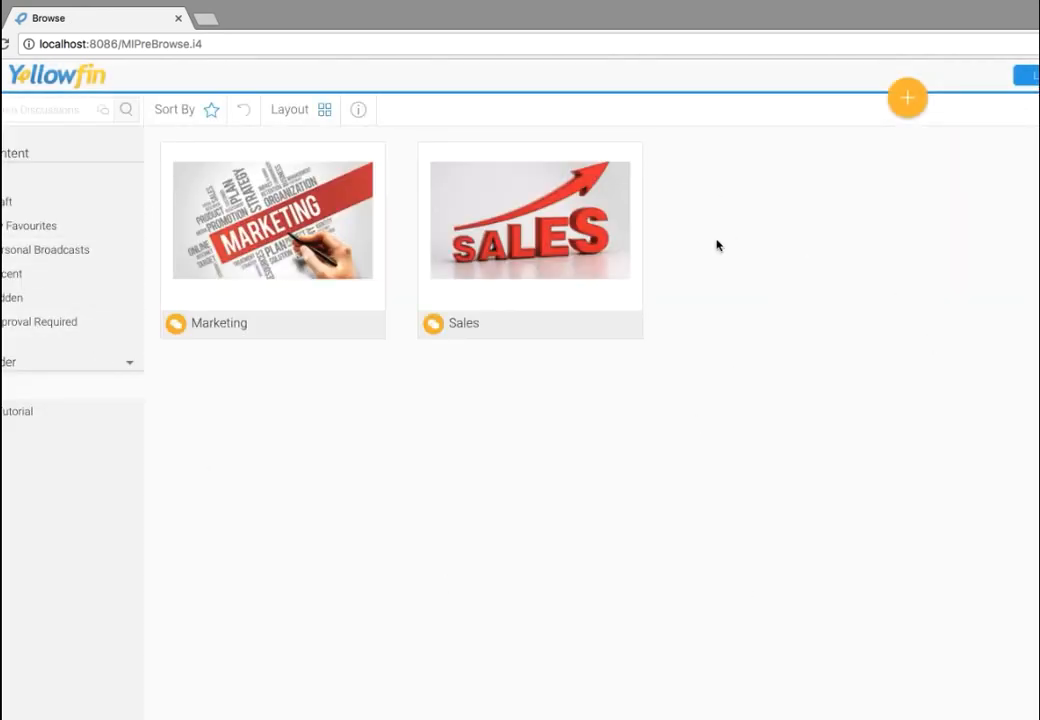
{"action": "mouse_move", "coordinate": [718, 468]}
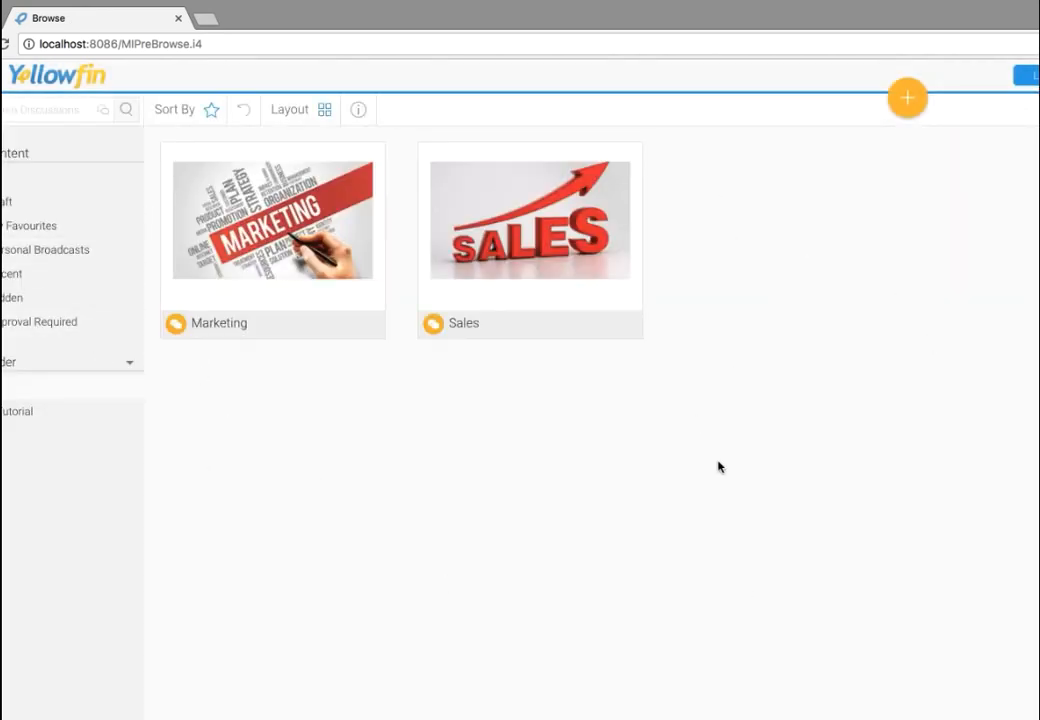
{"action": "mouse_move", "coordinate": [644, 348]}
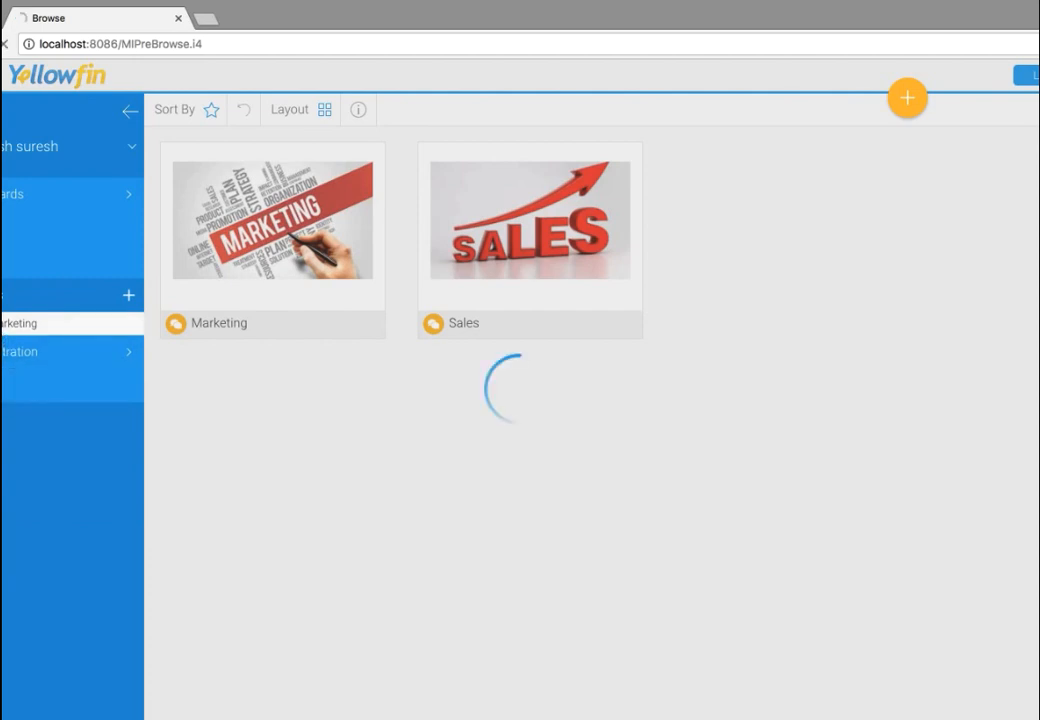
- Go to the Marketing discussion stream to see its campaign posts
{"action": "left_click", "coordinate": [272, 230]}
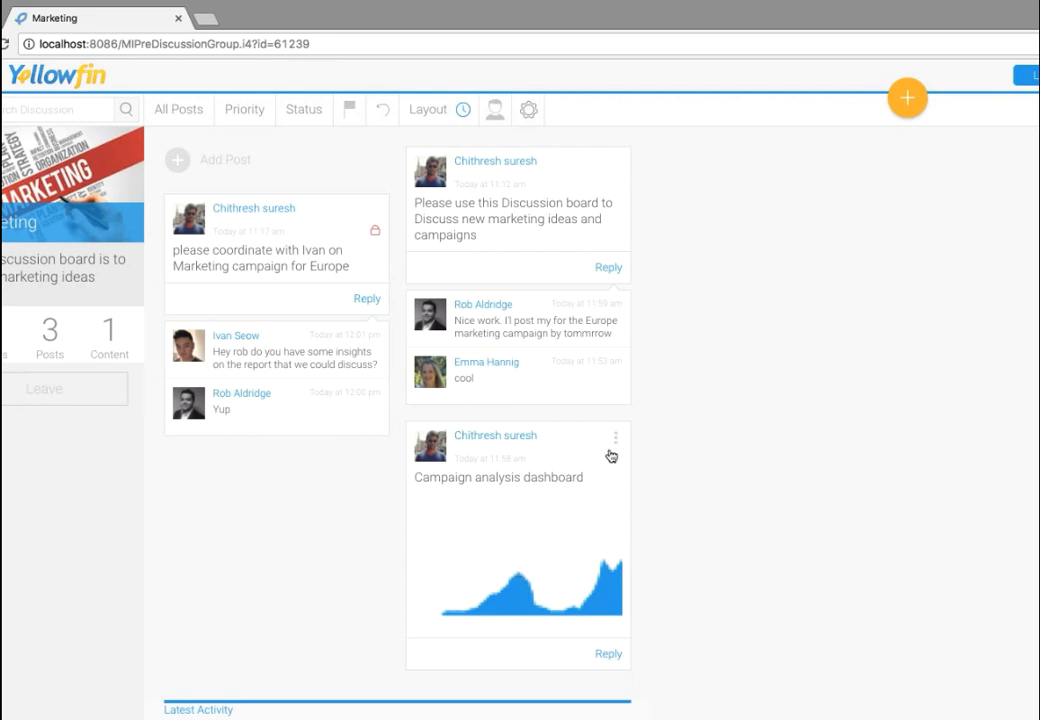
{"action": "mouse_move", "coordinate": [522, 212]}
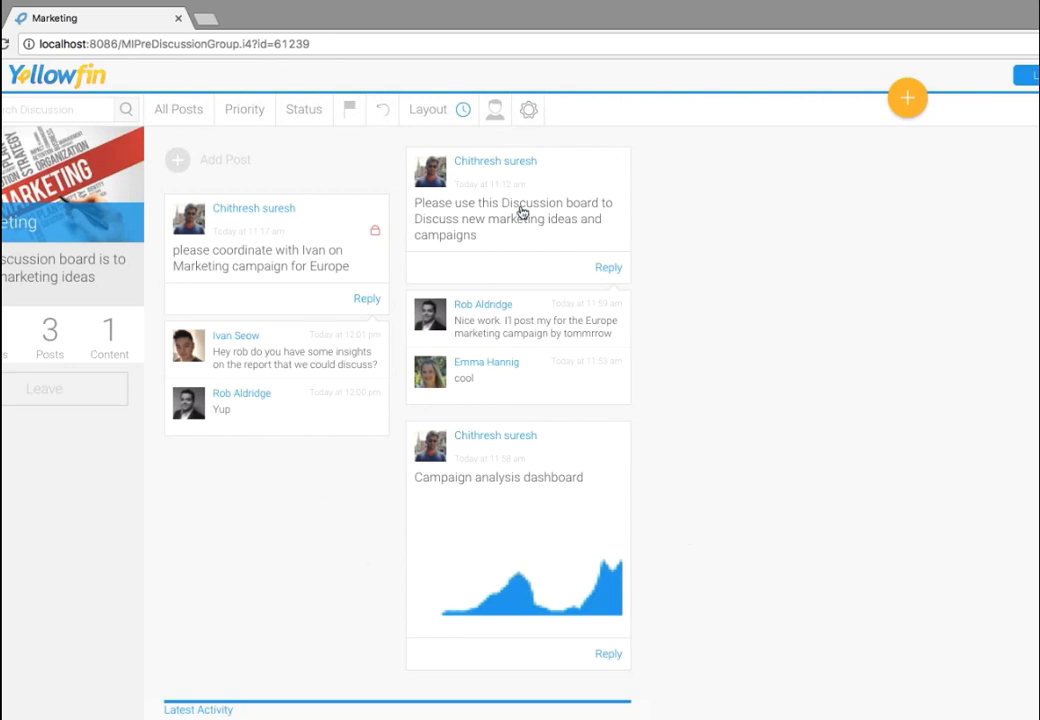
{"action": "mouse_move", "coordinate": [696, 312]}
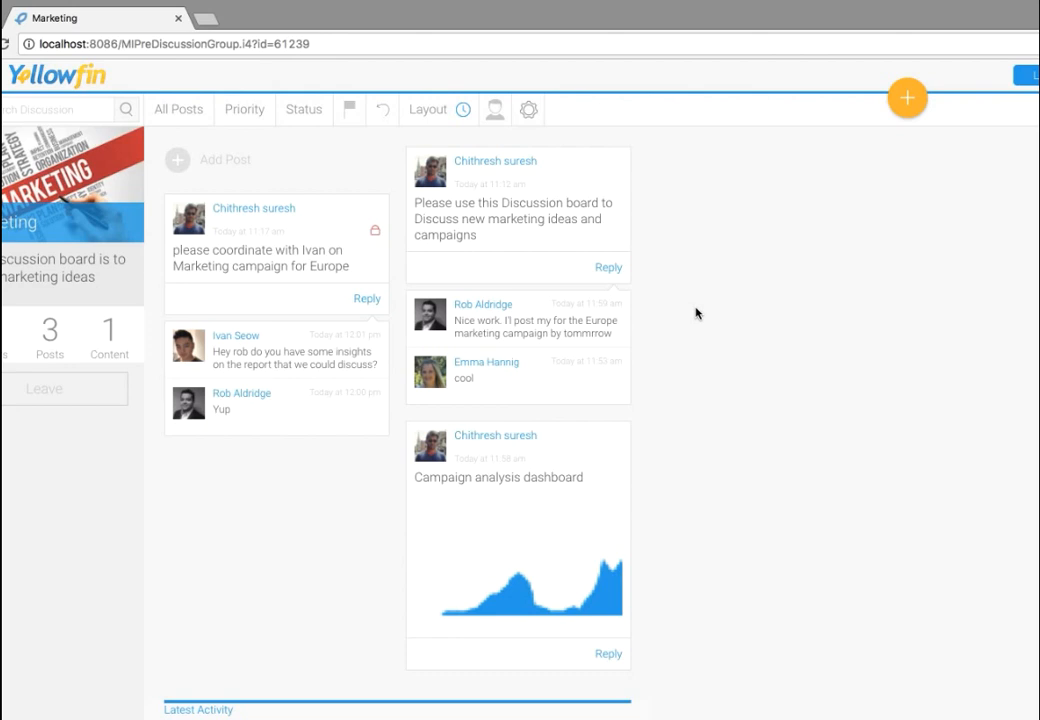
- Review the Marketing stream's settings (public, timeline layout), close them and bring up the Create menu
{"action": "left_click", "coordinate": [528, 110]}
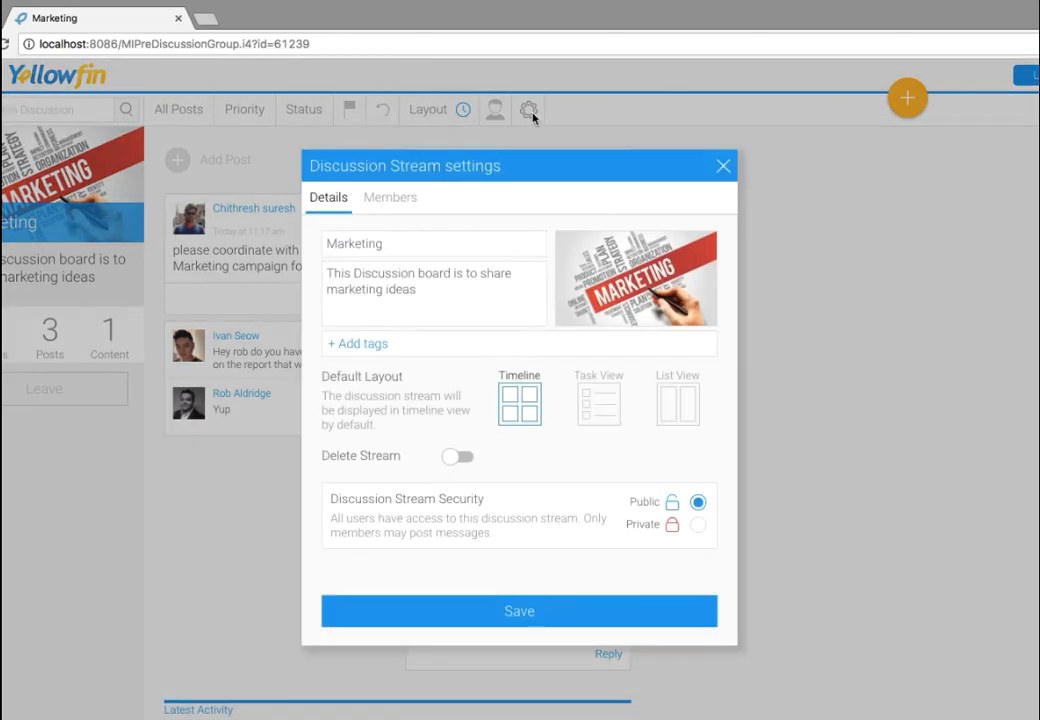
{"action": "mouse_move", "coordinate": [712, 154]}
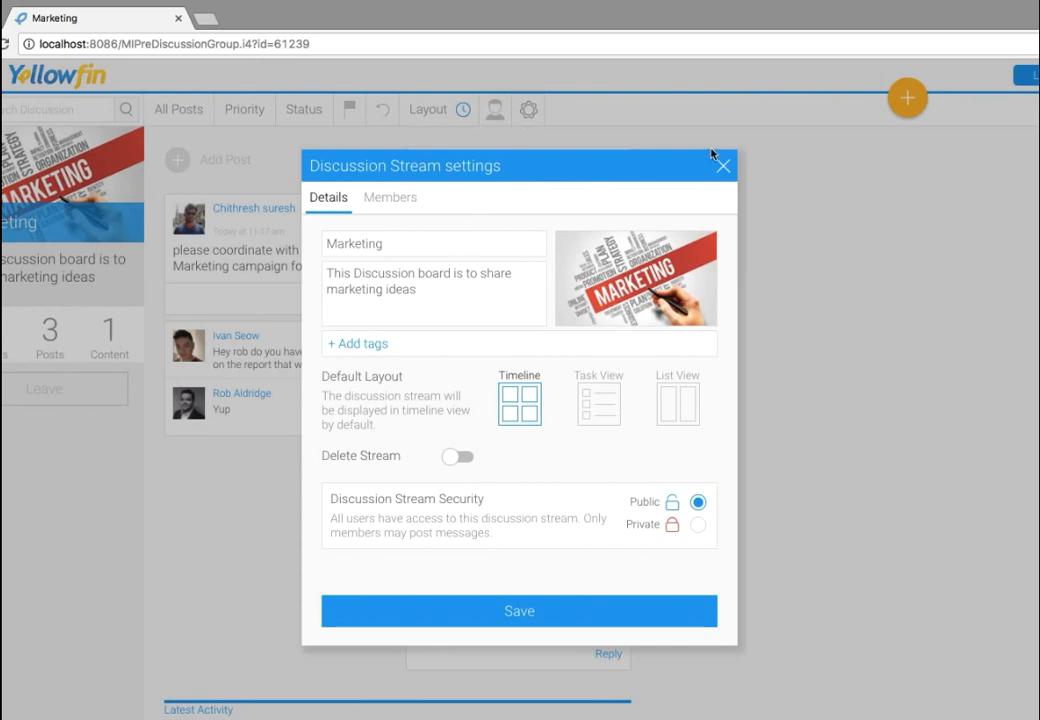
{"action": "left_click", "coordinate": [724, 164]}
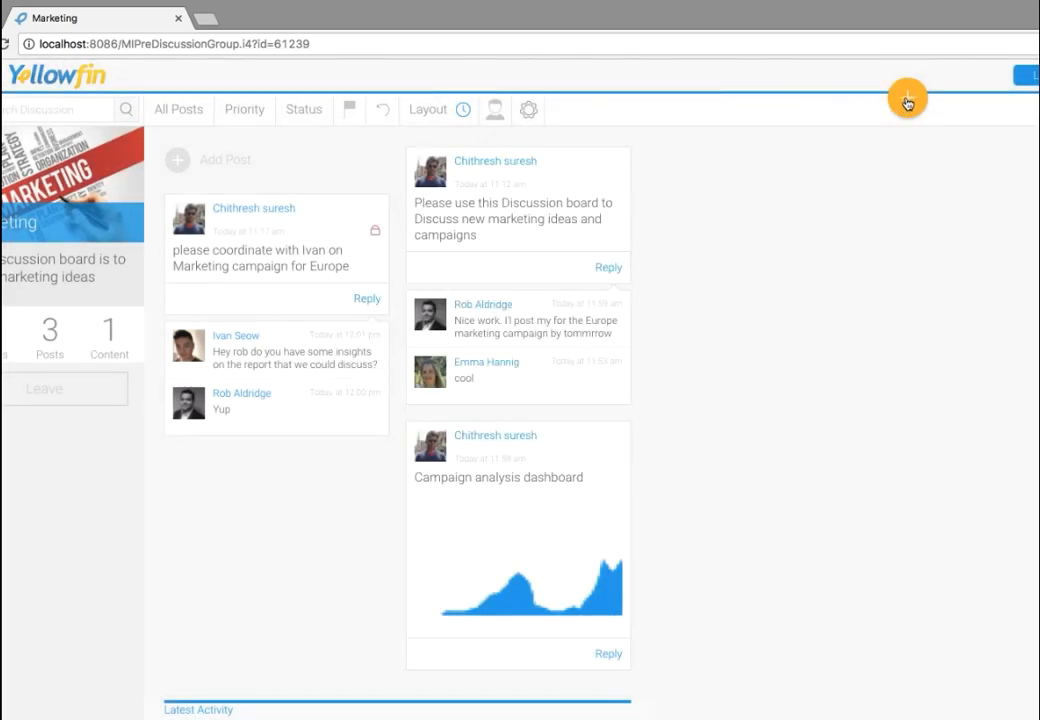
{"action": "left_click", "coordinate": [908, 100]}
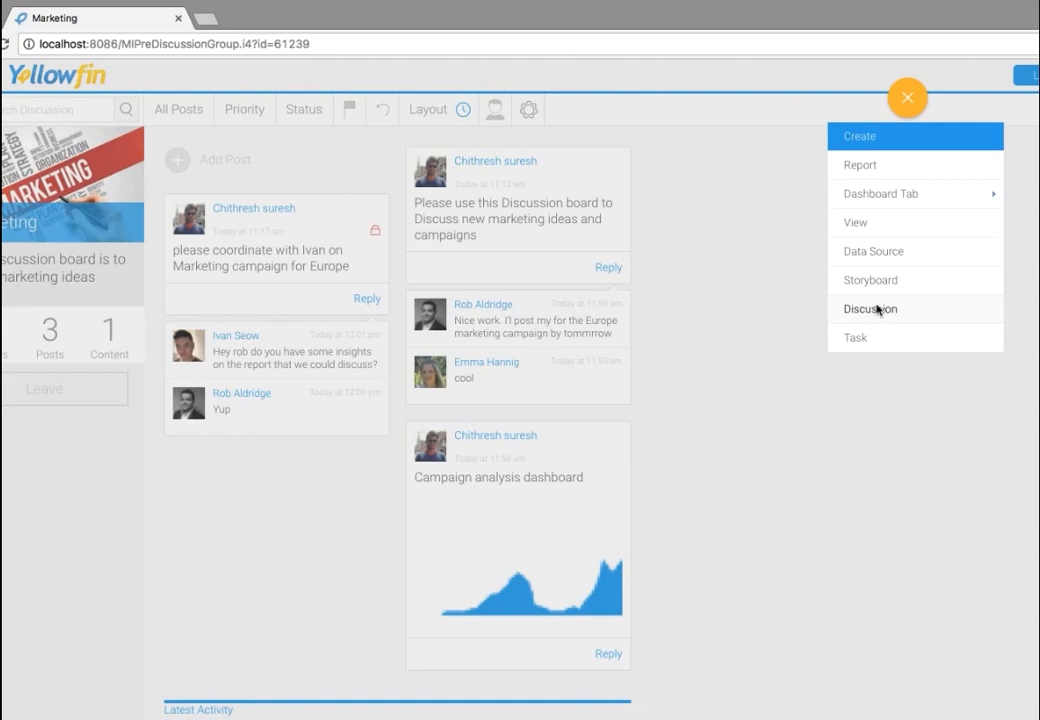
- Start a new discussion stream named Sales, described 'This discussion is for sales ideas', with Public security
{"action": "left_click", "coordinate": [870, 308]}
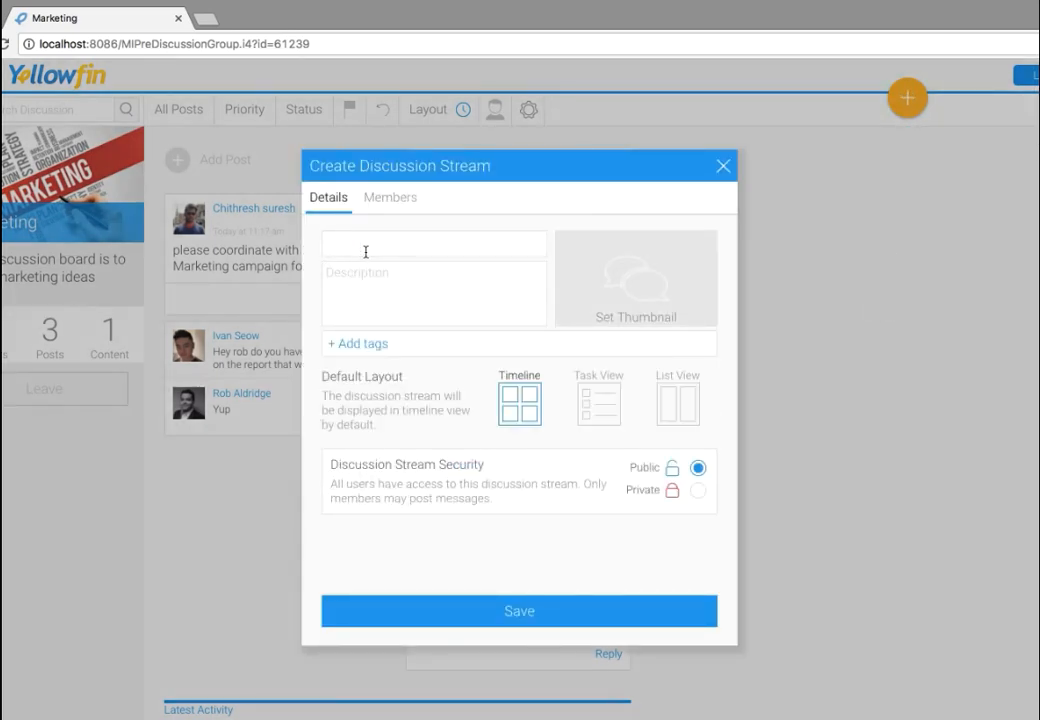
{"action": "type", "text": "Sales"}
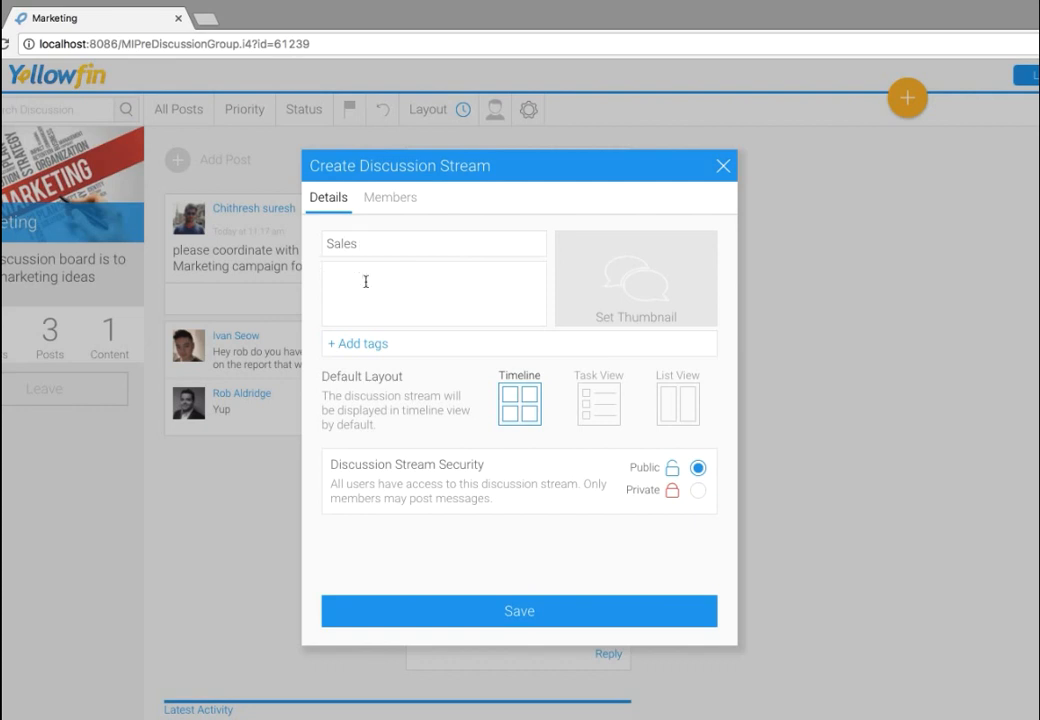
{"action": "type", "text": "This discussion is for sales ideas"}
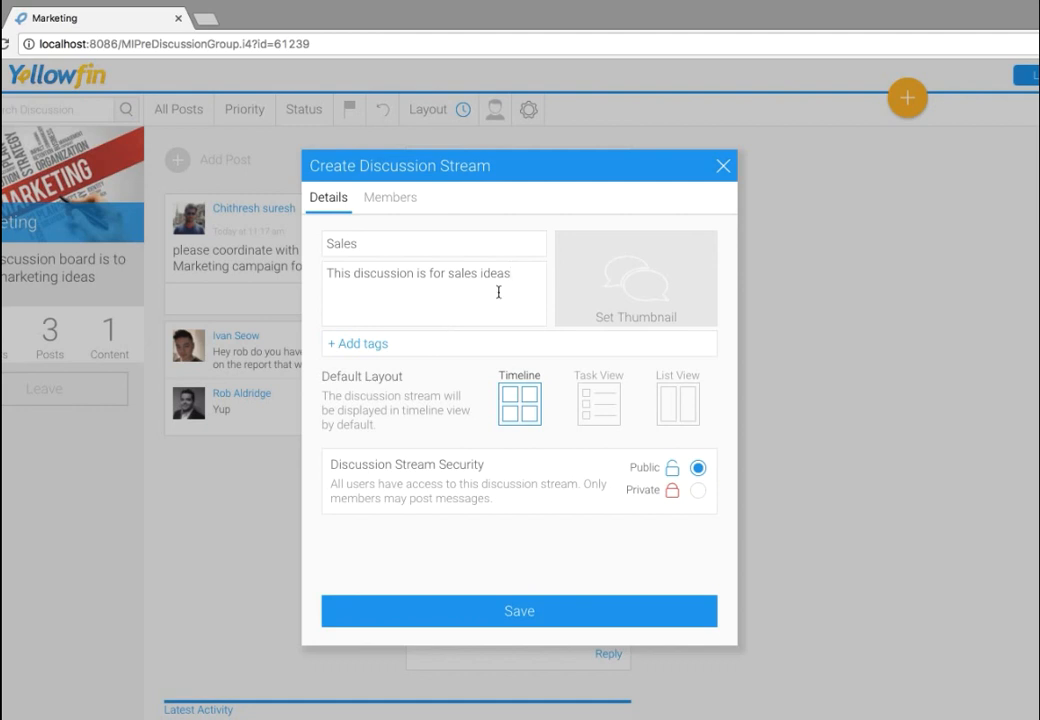
{"action": "mouse_move", "coordinate": [358, 468]}
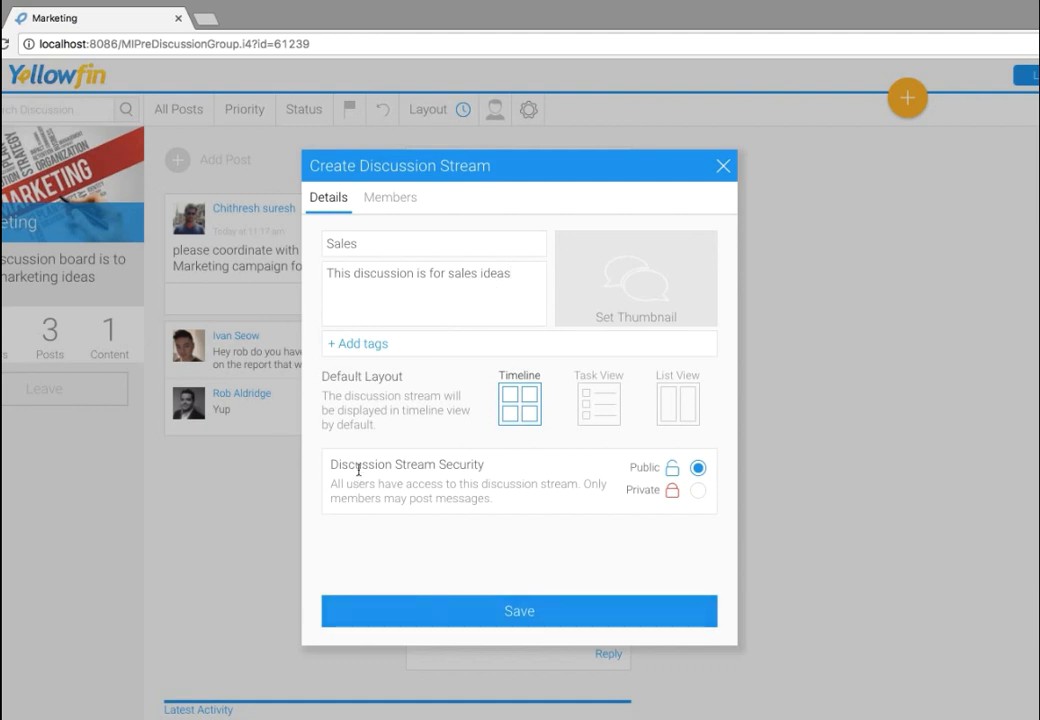
{"action": "mouse_move", "coordinate": [644, 480]}
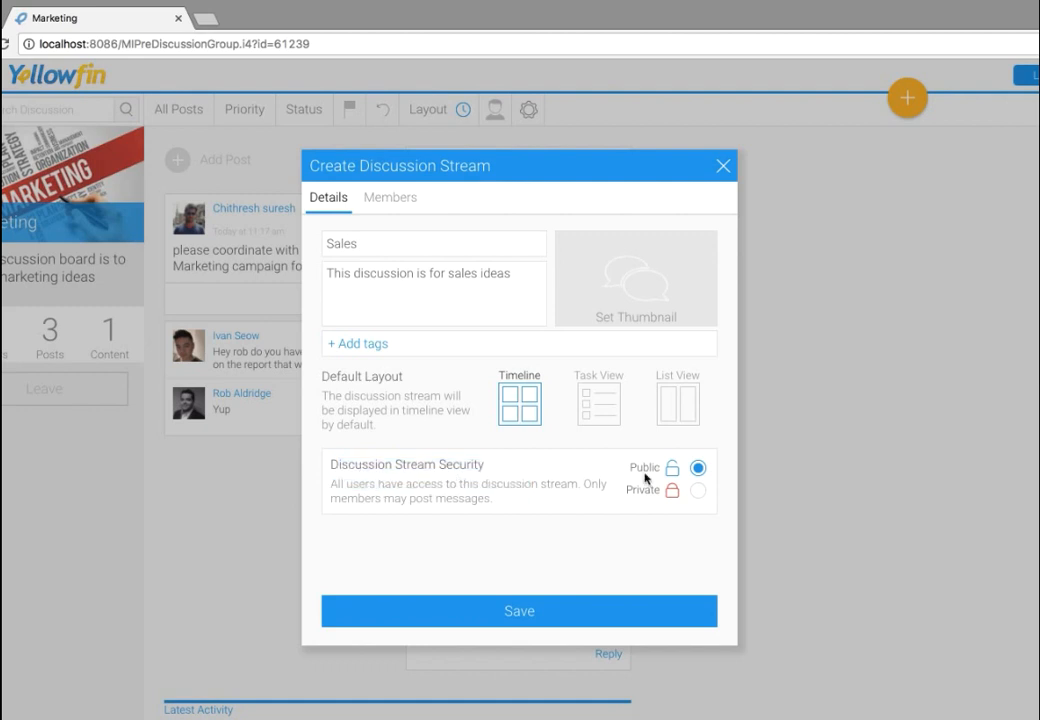
{"action": "left_click", "coordinate": [698, 490]}
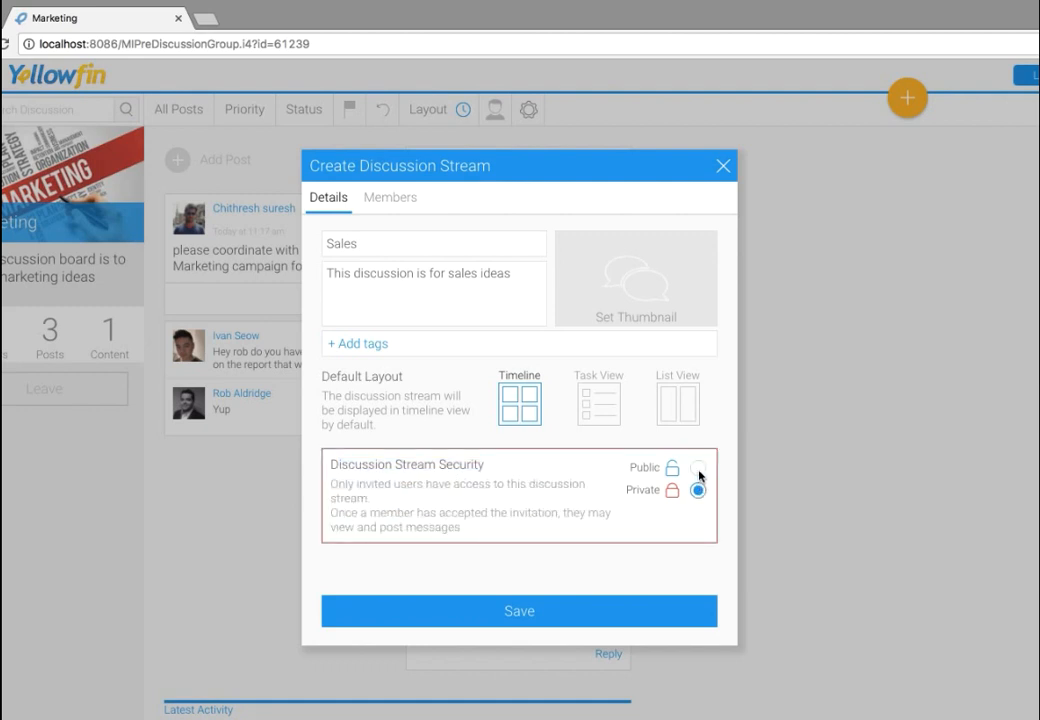
{"action": "left_click", "coordinate": [698, 468]}
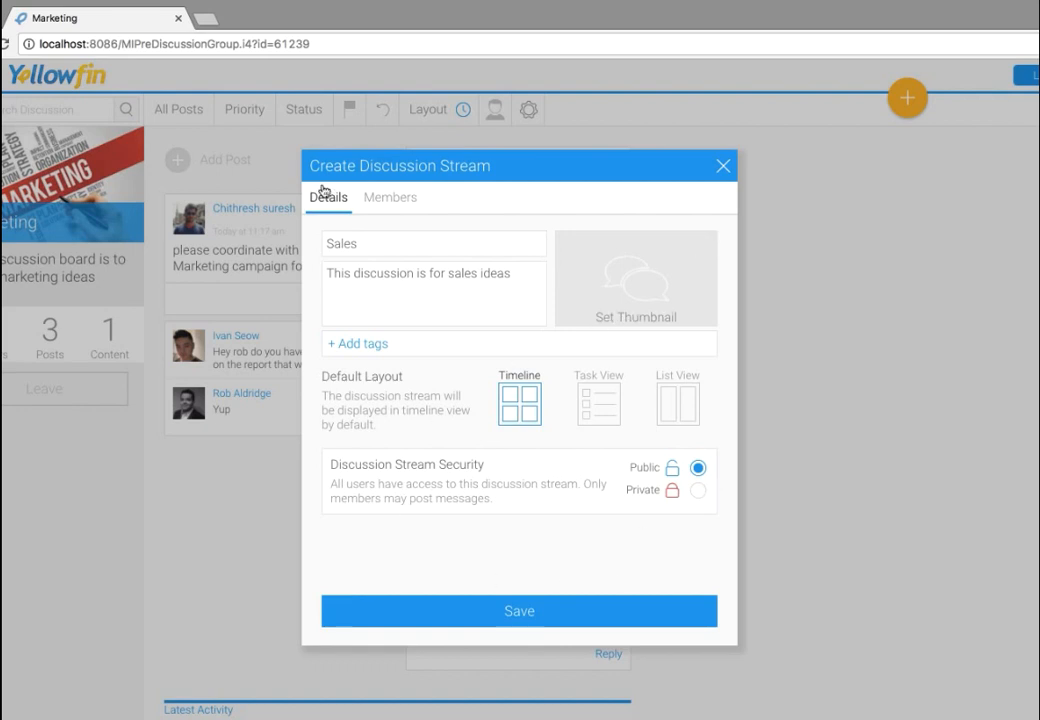
{"action": "left_click", "coordinate": [390, 198]}
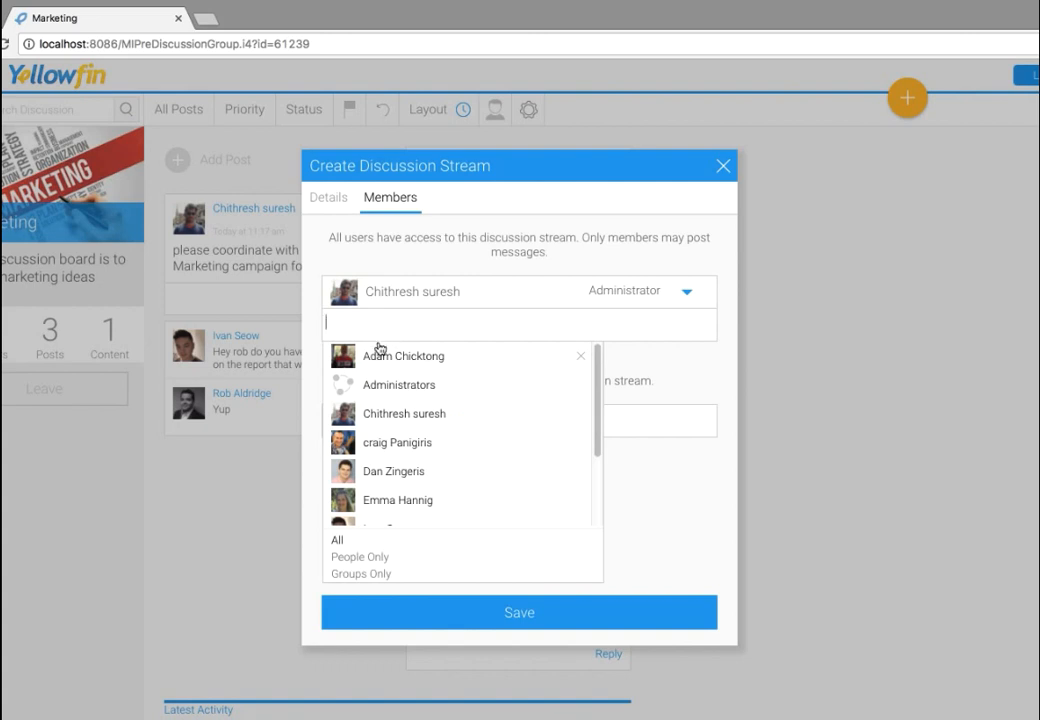
{"action": "left_click", "coordinate": [404, 356]}
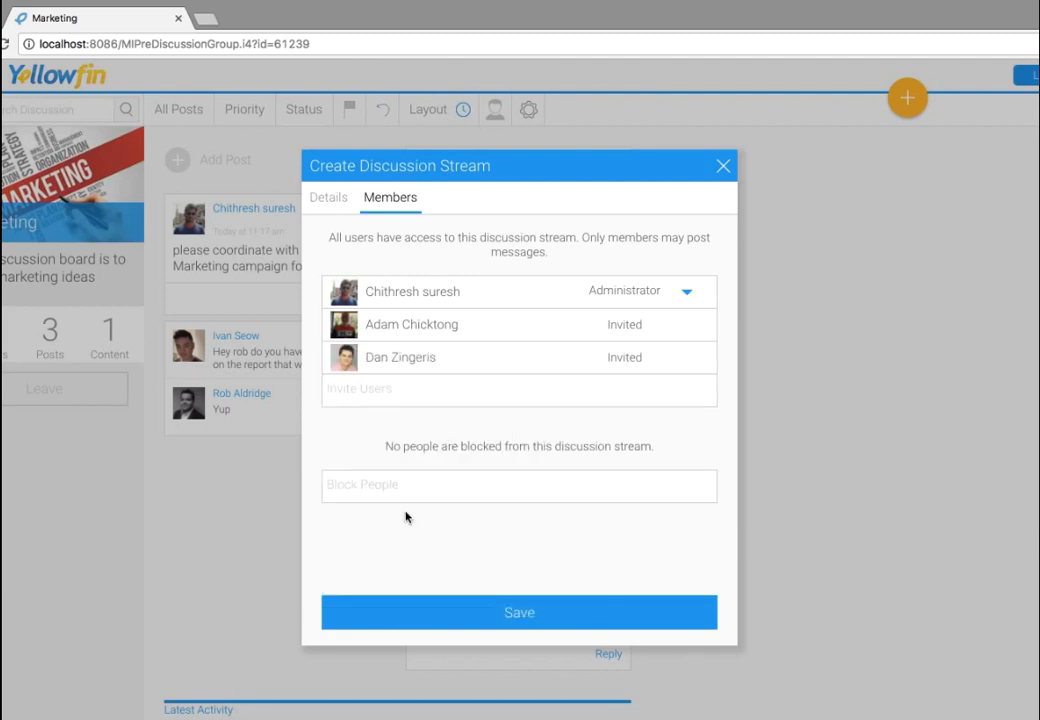
{"action": "mouse_move", "coordinate": [468, 458]}
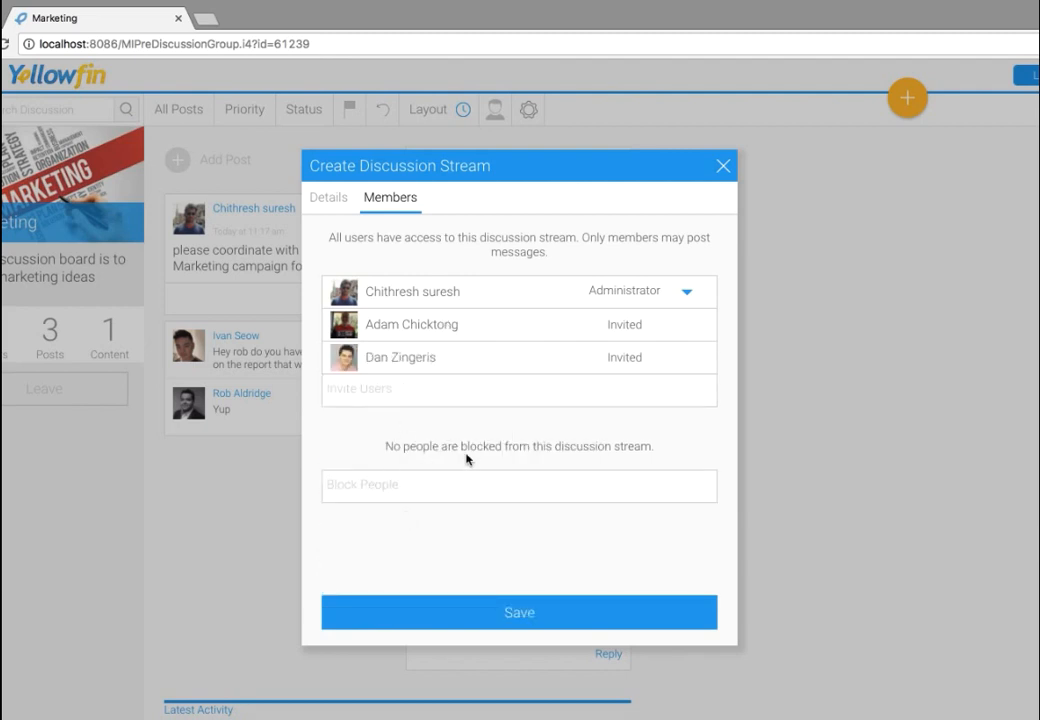
{"action": "left_click", "coordinate": [520, 486]}
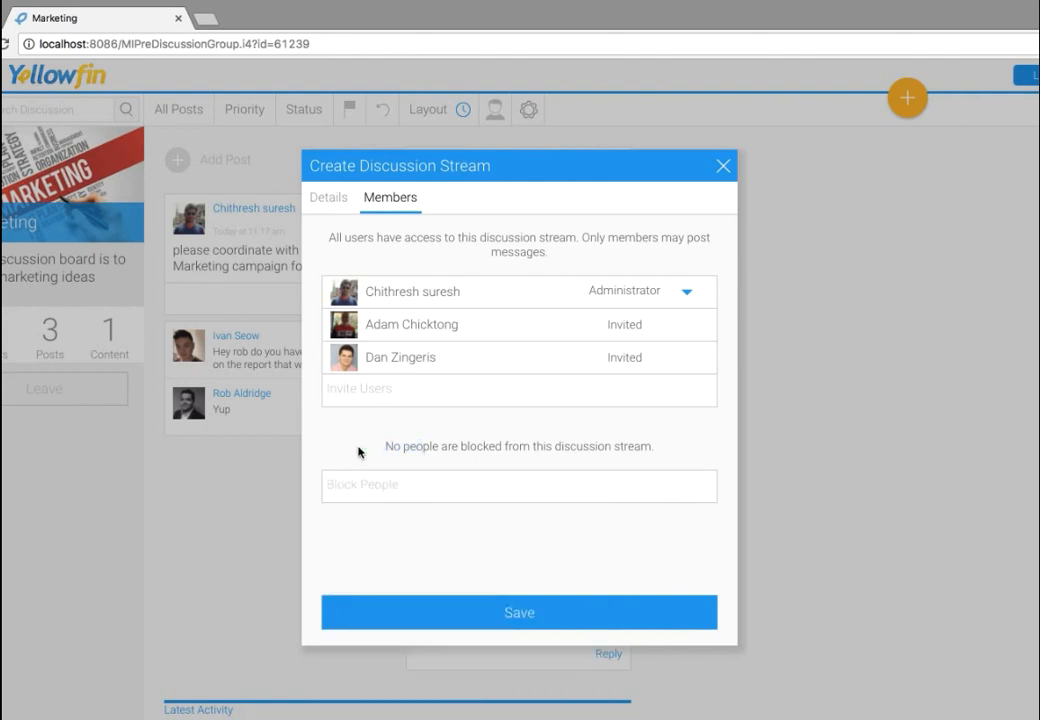
{"action": "mouse_move", "coordinate": [404, 496]}
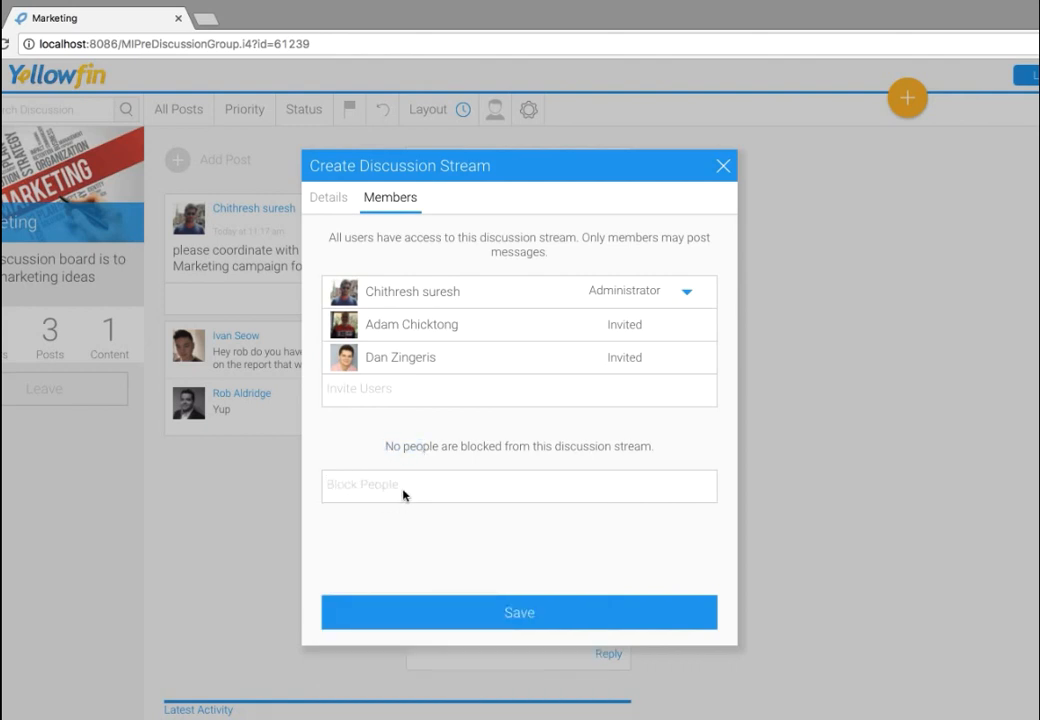
{"action": "mouse_move", "coordinate": [474, 492]}
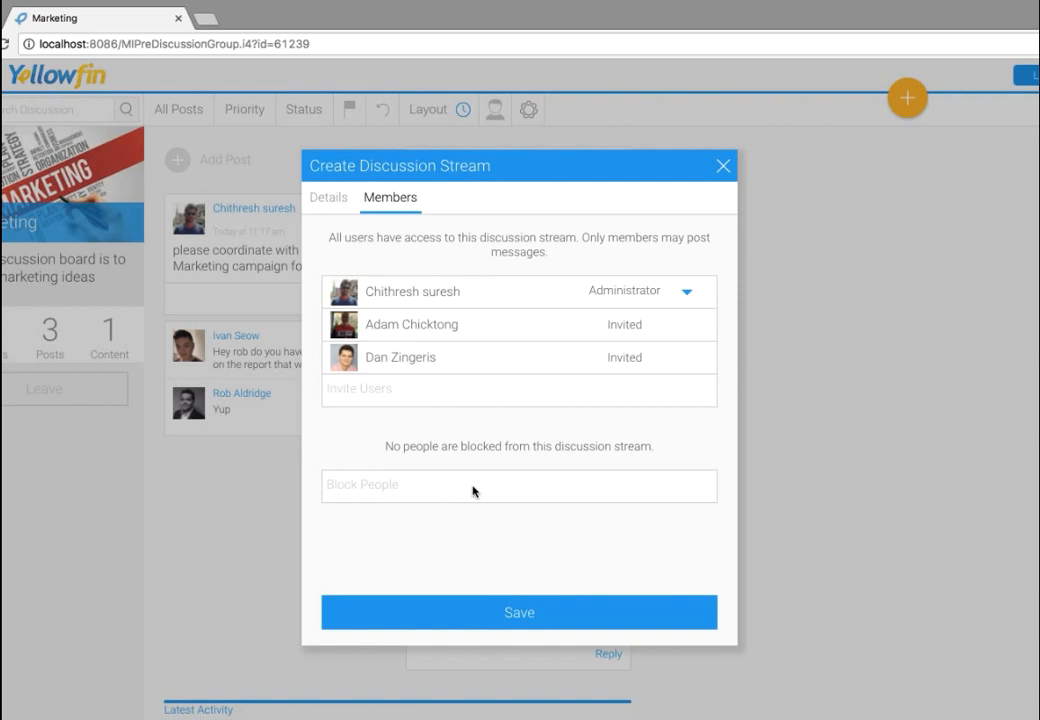
{"action": "mouse_move", "coordinate": [530, 188]}
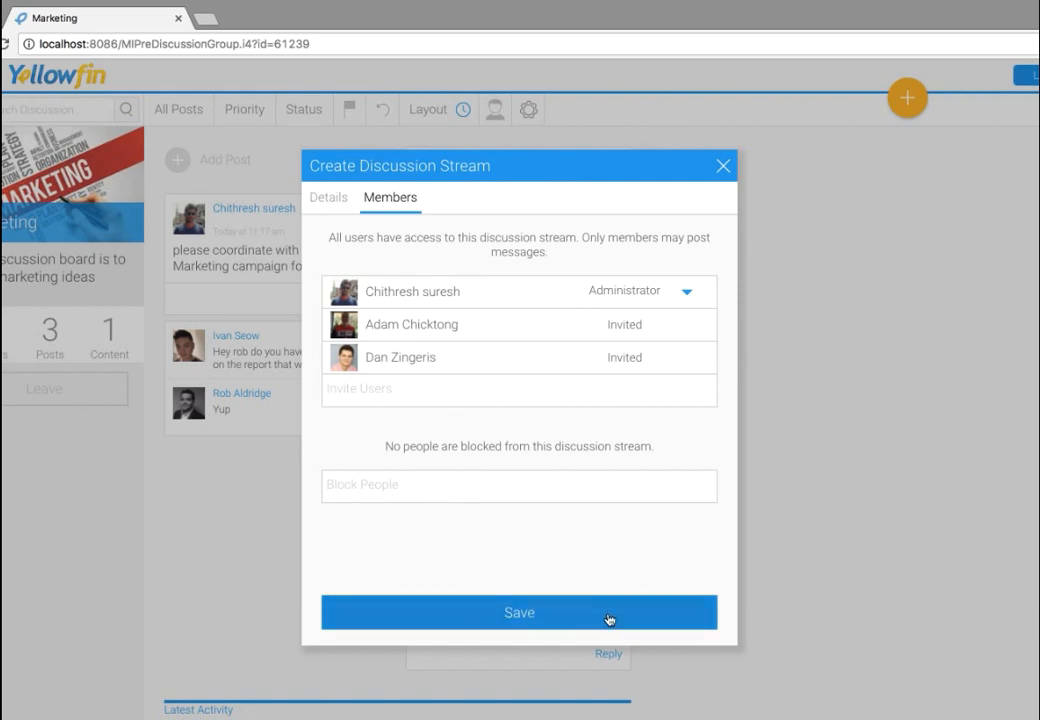
- Save the Sales discussion stream so it opens on its own page
{"action": "left_click", "coordinate": [520, 612]}
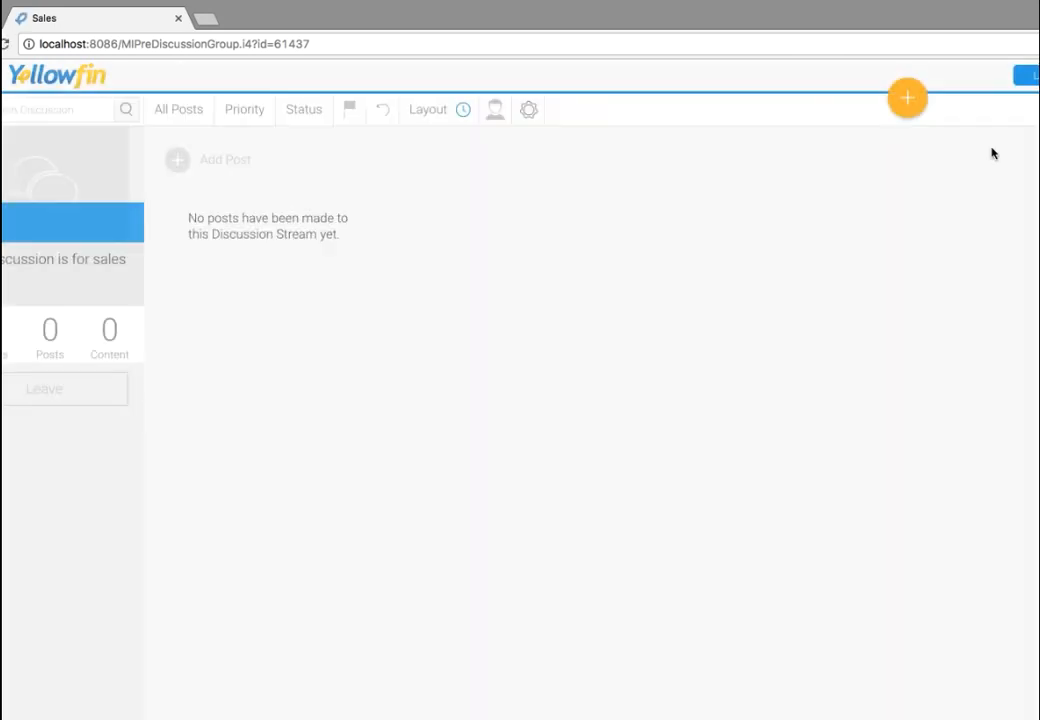
{"action": "mouse_move", "coordinate": [174, 460]}
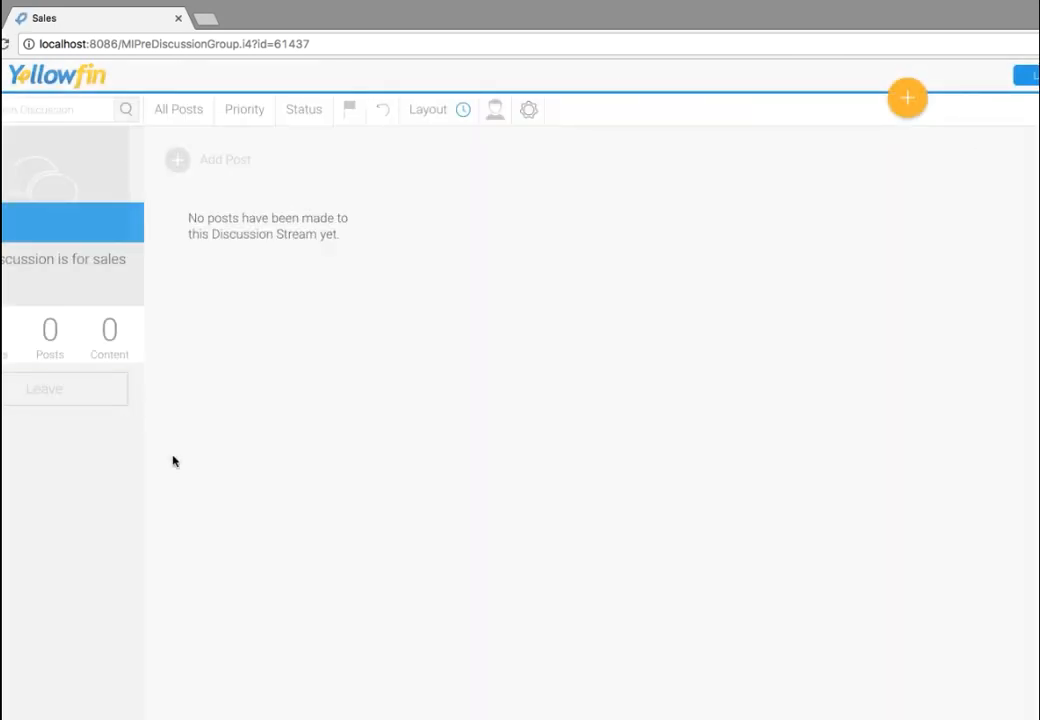
{"action": "mouse_move", "coordinate": [98, 252]}
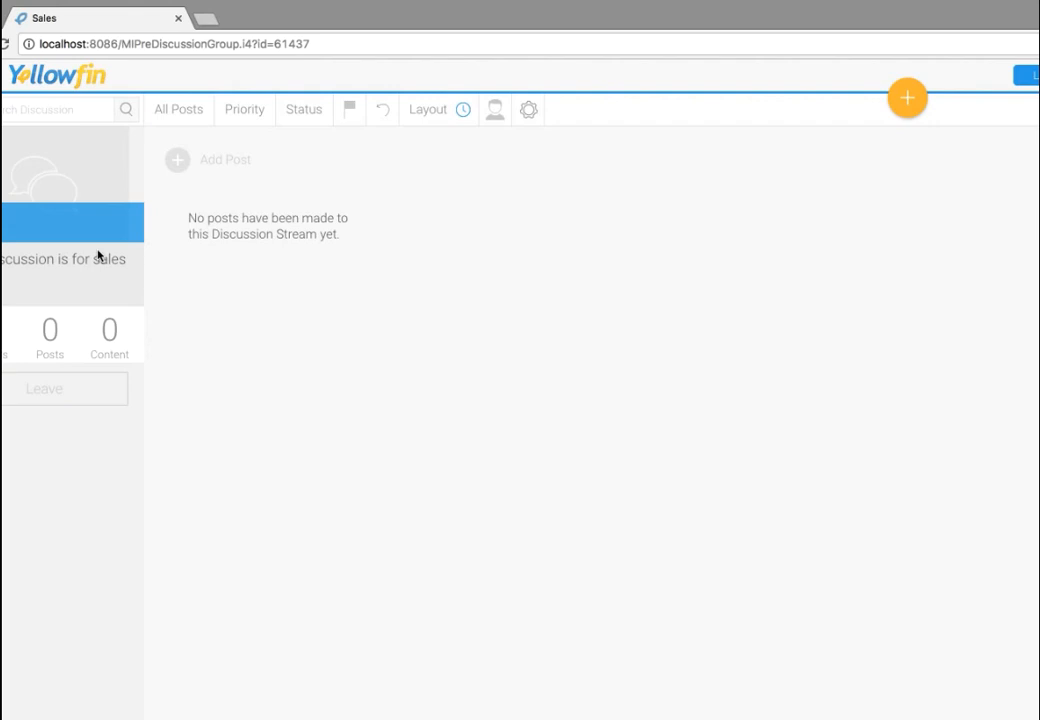
{"action": "mouse_move", "coordinate": [530, 116]}
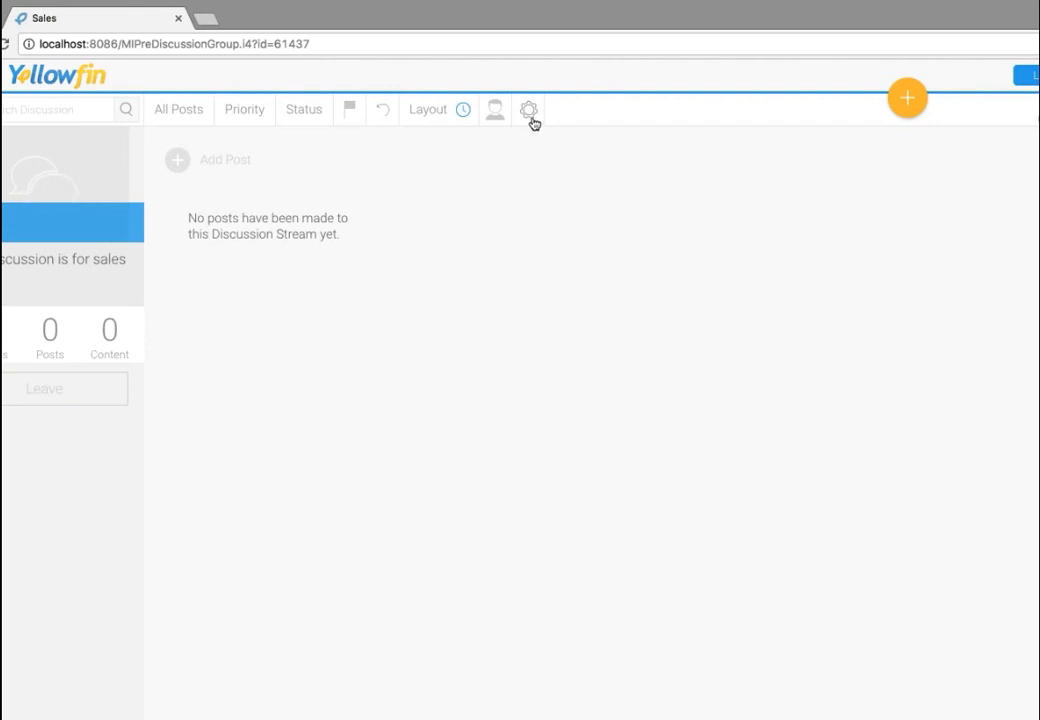
{"action": "mouse_move", "coordinate": [530, 110]}
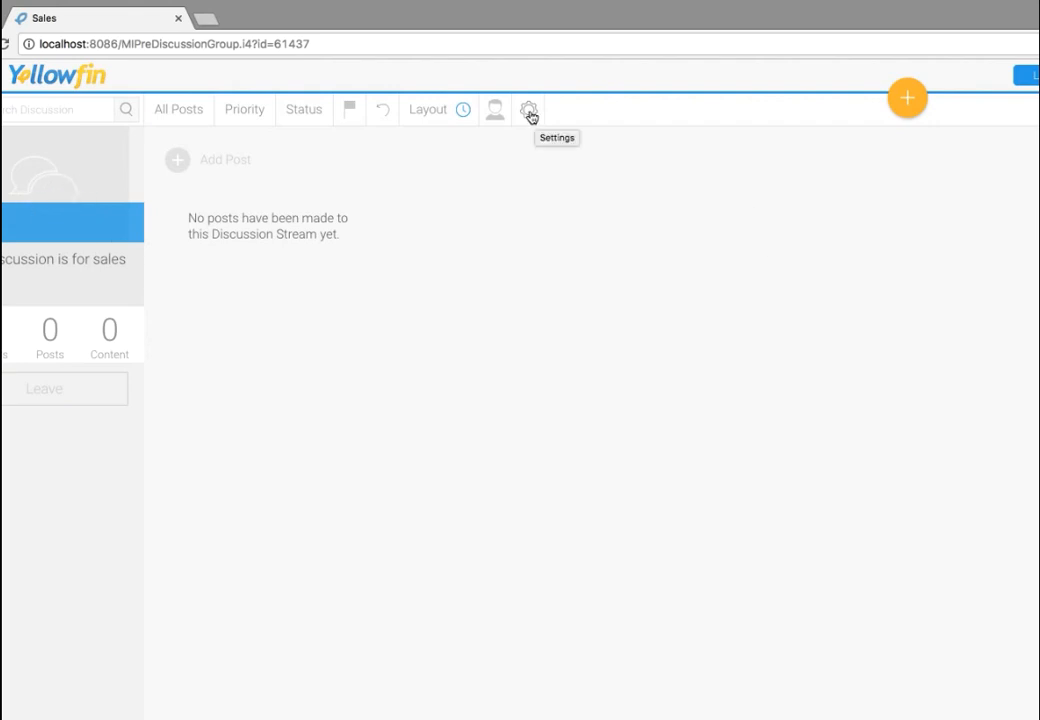
{"action": "left_click", "coordinate": [528, 110]}
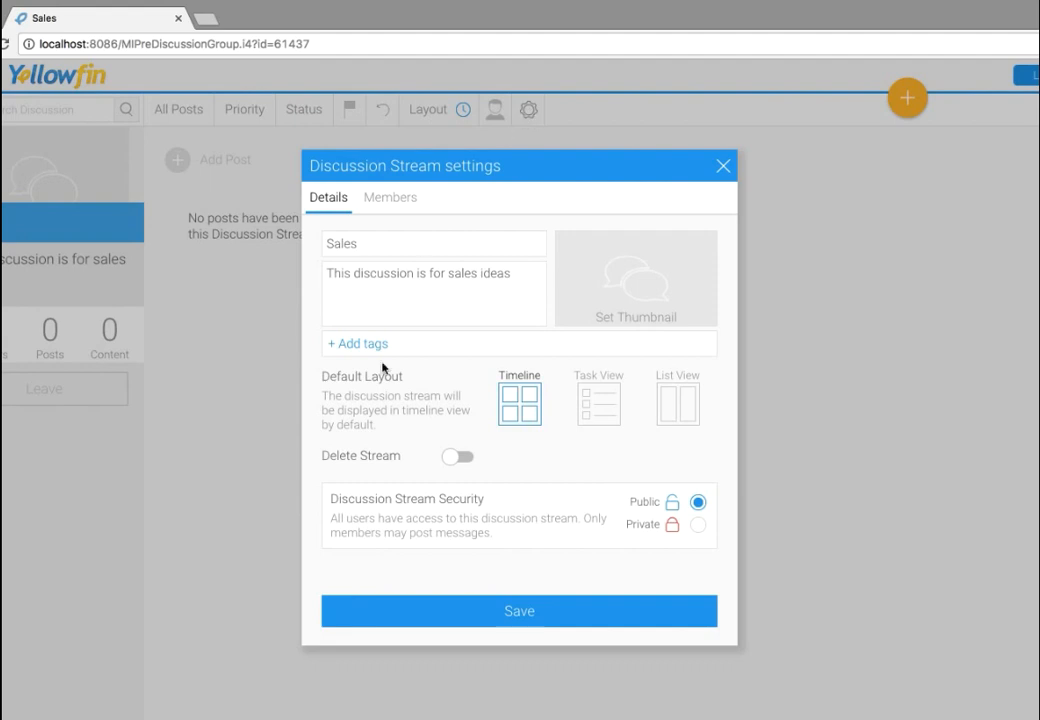
{"action": "mouse_move", "coordinate": [570, 256]}
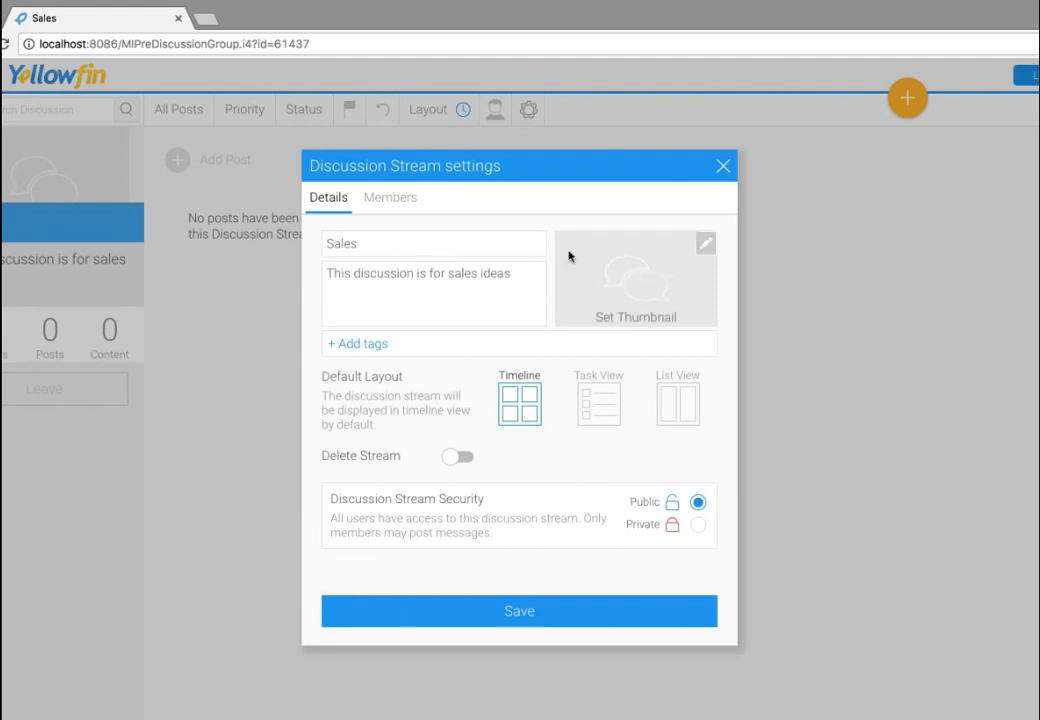
{"action": "mouse_move", "coordinate": [416, 428]}
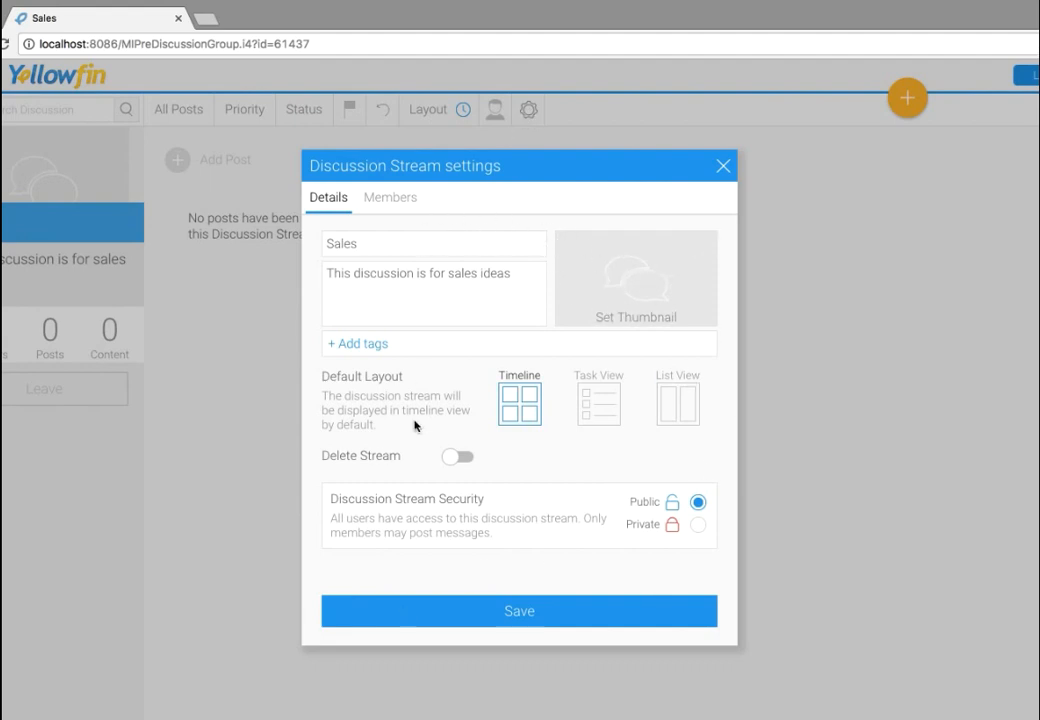
{"action": "mouse_move", "coordinate": [330, 460]}
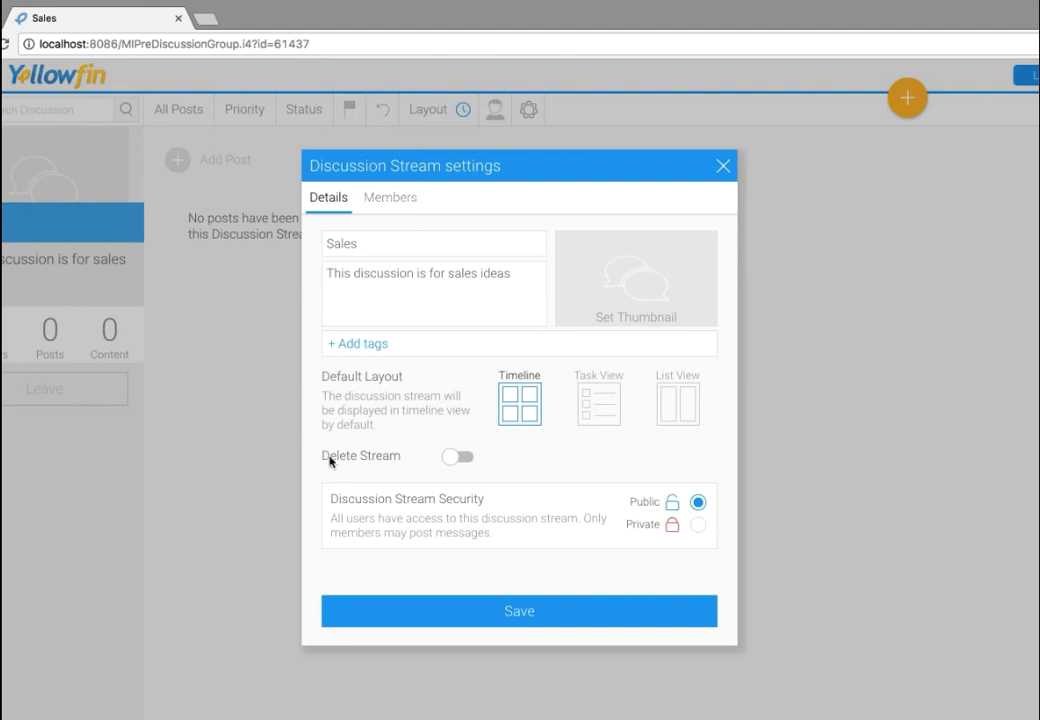
{"action": "left_click", "coordinate": [390, 198]}
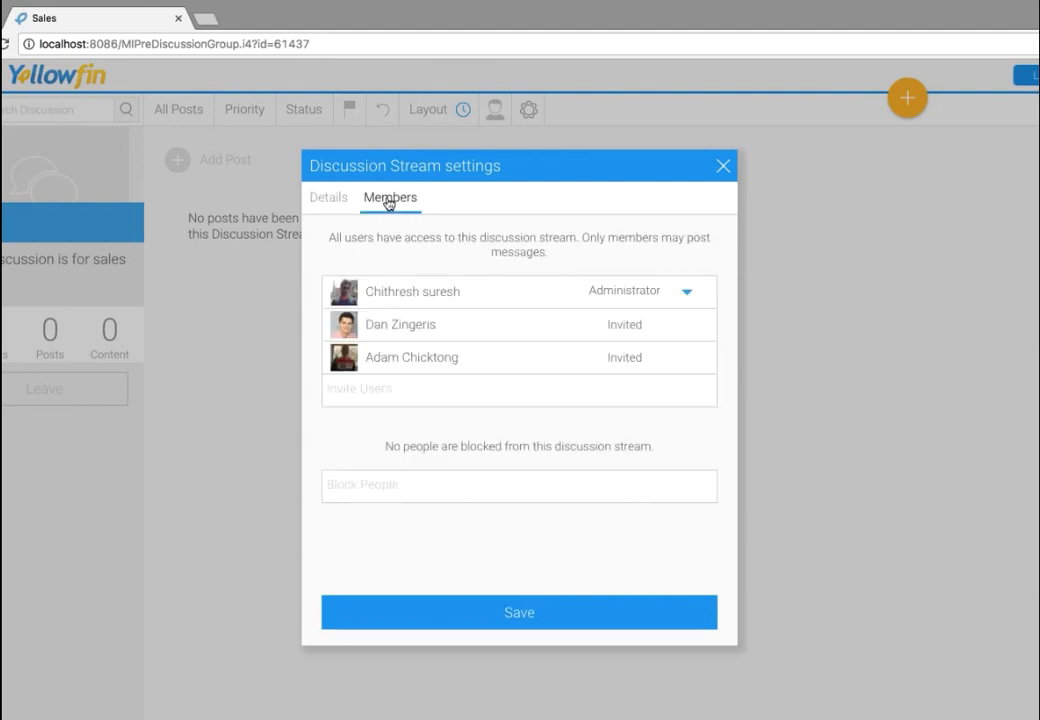
{"action": "left_click", "coordinate": [328, 198]}
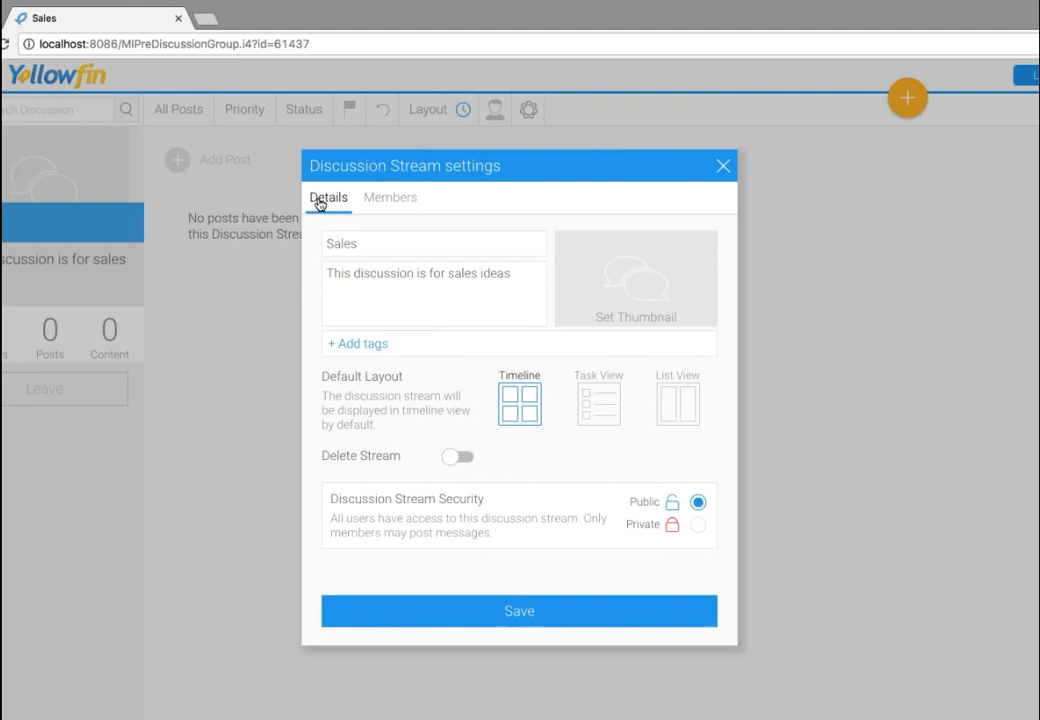
{"action": "mouse_move", "coordinate": [512, 400]}
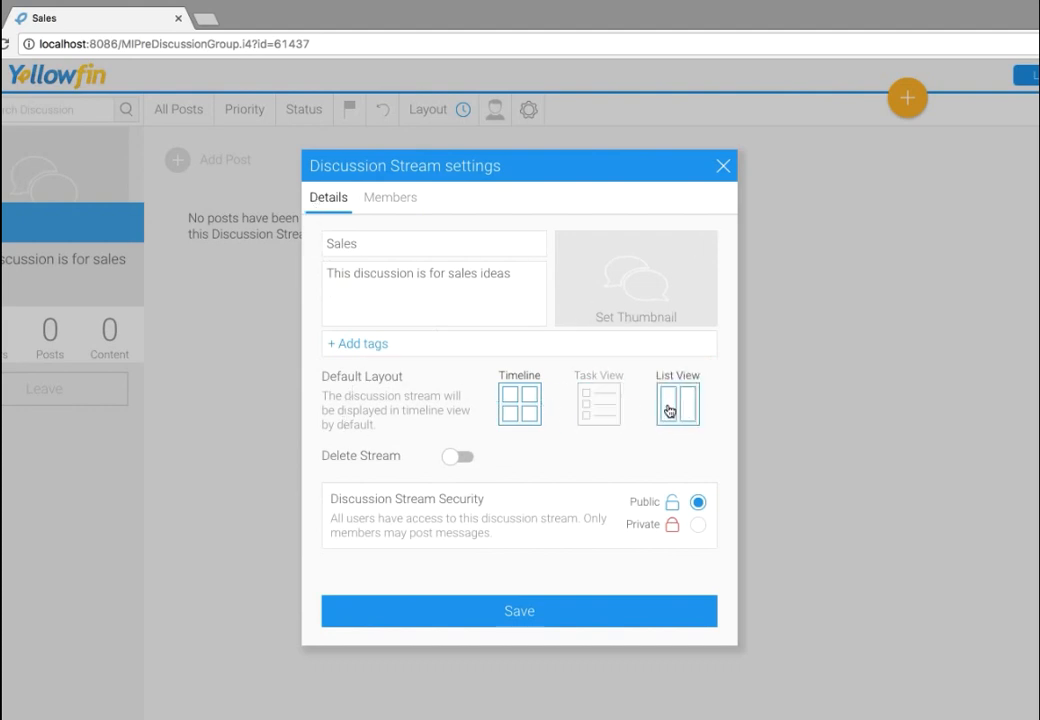
{"action": "left_click", "coordinate": [676, 400]}
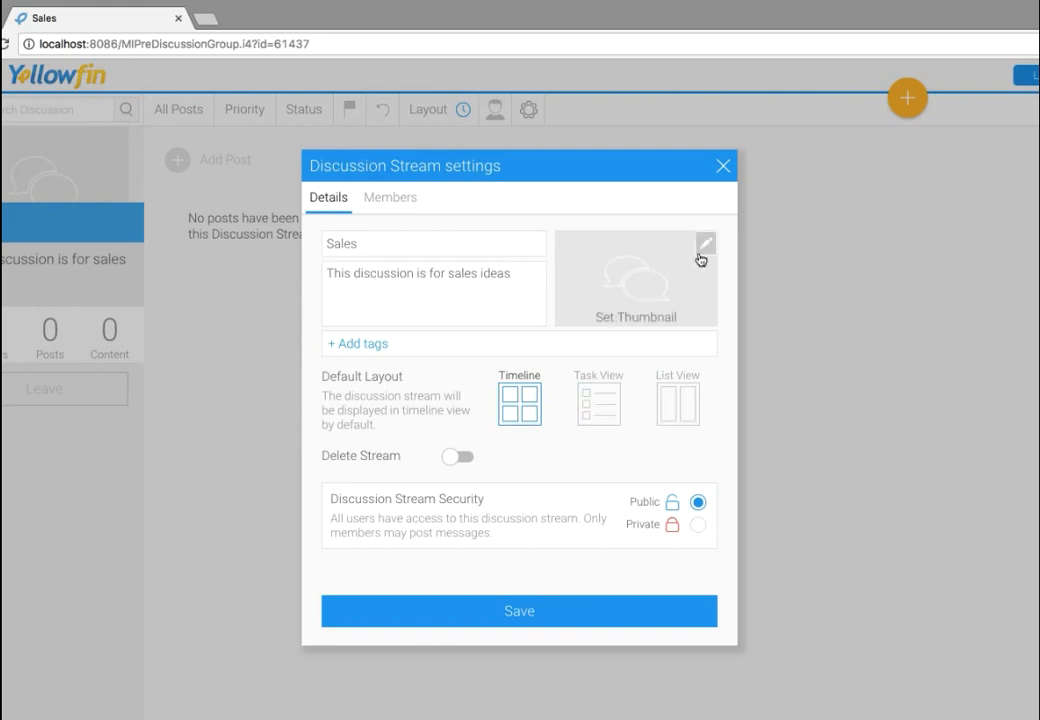
- Set the red SALES arrow image from Image Manager as the stream's cropped thumbnail
{"action": "left_click", "coordinate": [706, 244]}
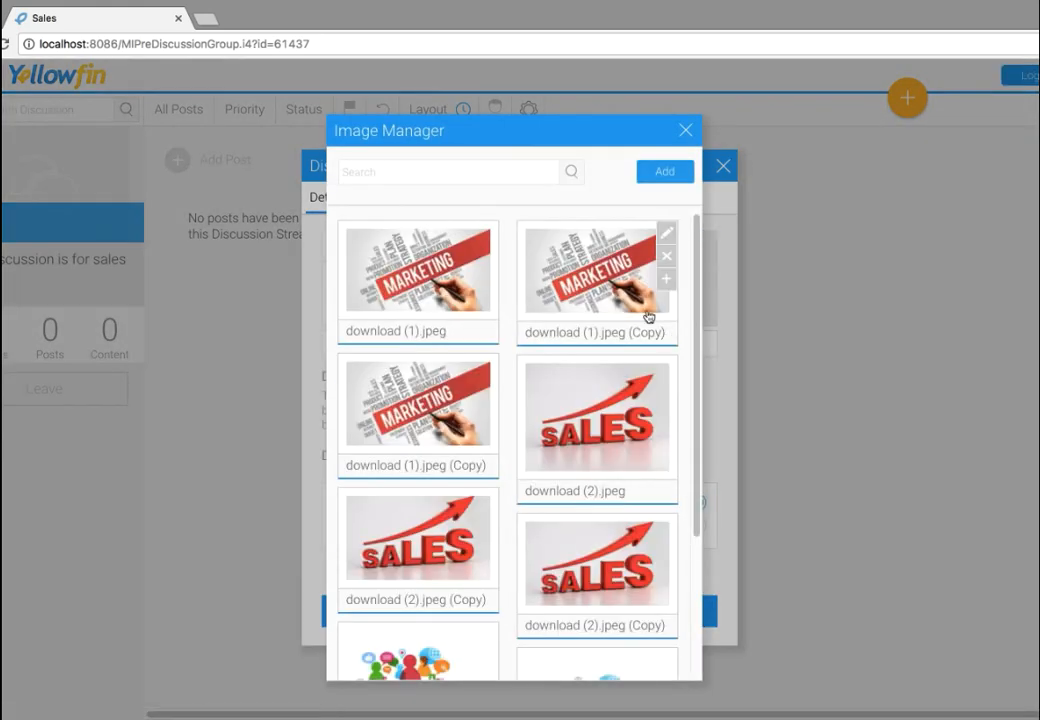
{"action": "left_click", "coordinate": [668, 232]}
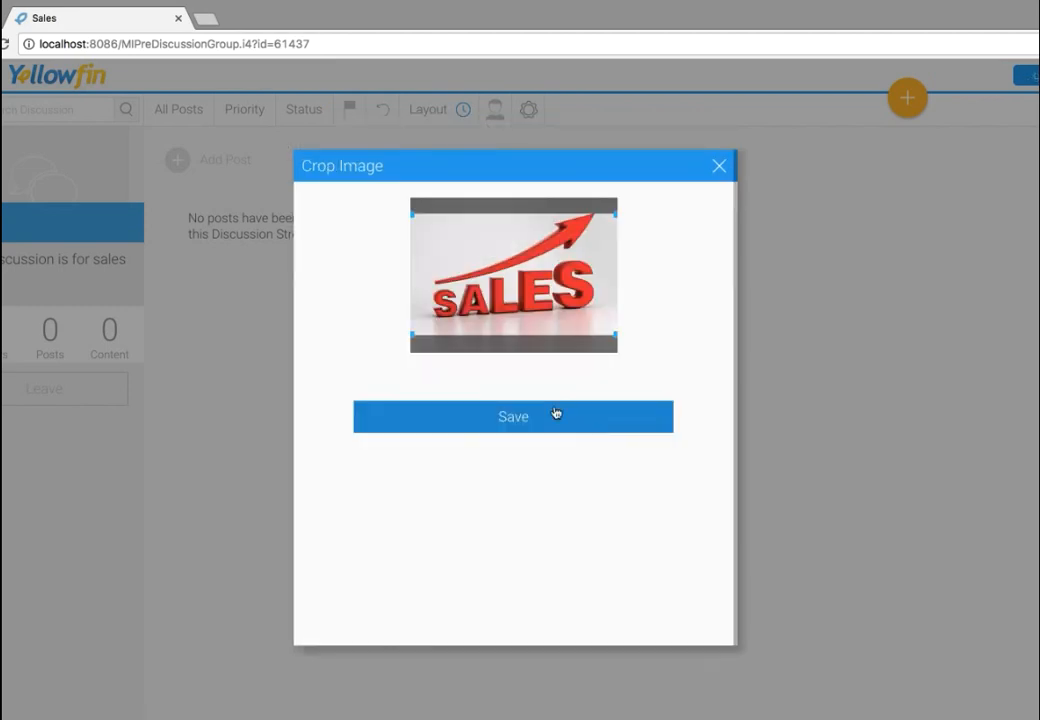
{"action": "left_click", "coordinate": [512, 416]}
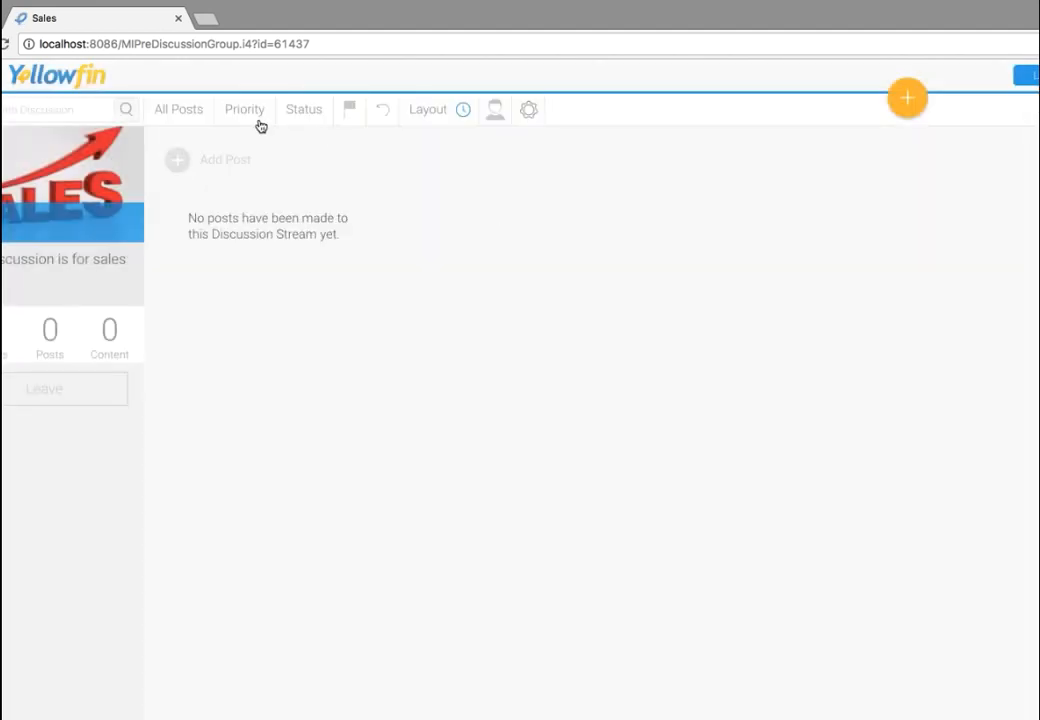
{"action": "mouse_move", "coordinate": [140, 196]}
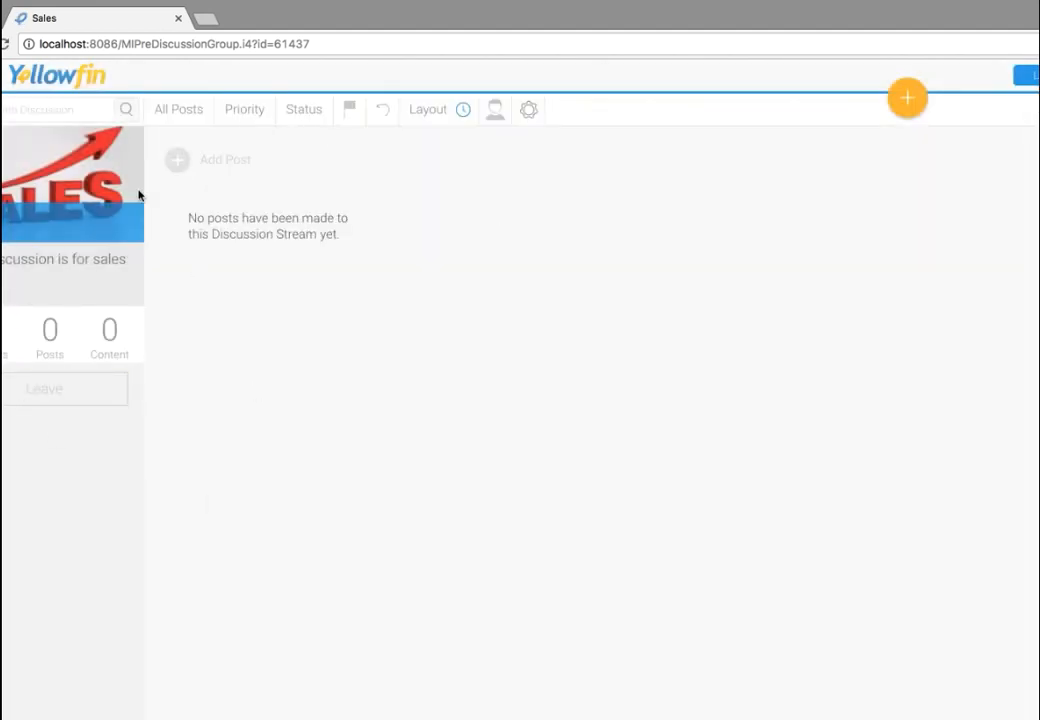
- Draft a message post reading 'This discussion board is for sharing sales ideas'
{"action": "left_click", "coordinate": [176, 160]}
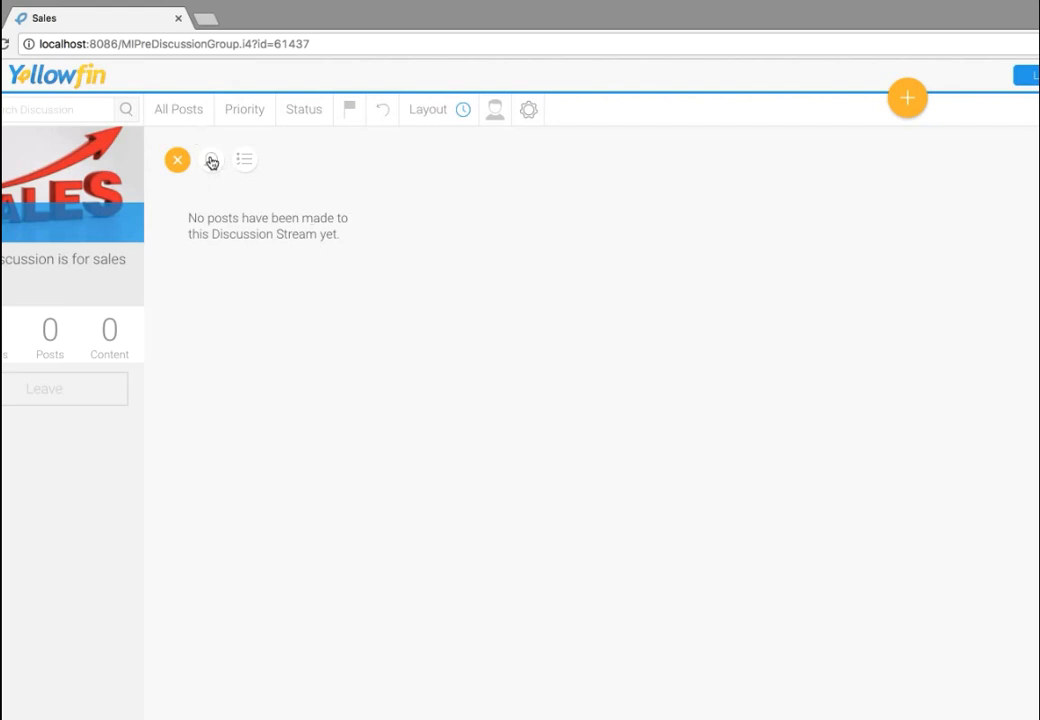
{"action": "left_click", "coordinate": [212, 160]}
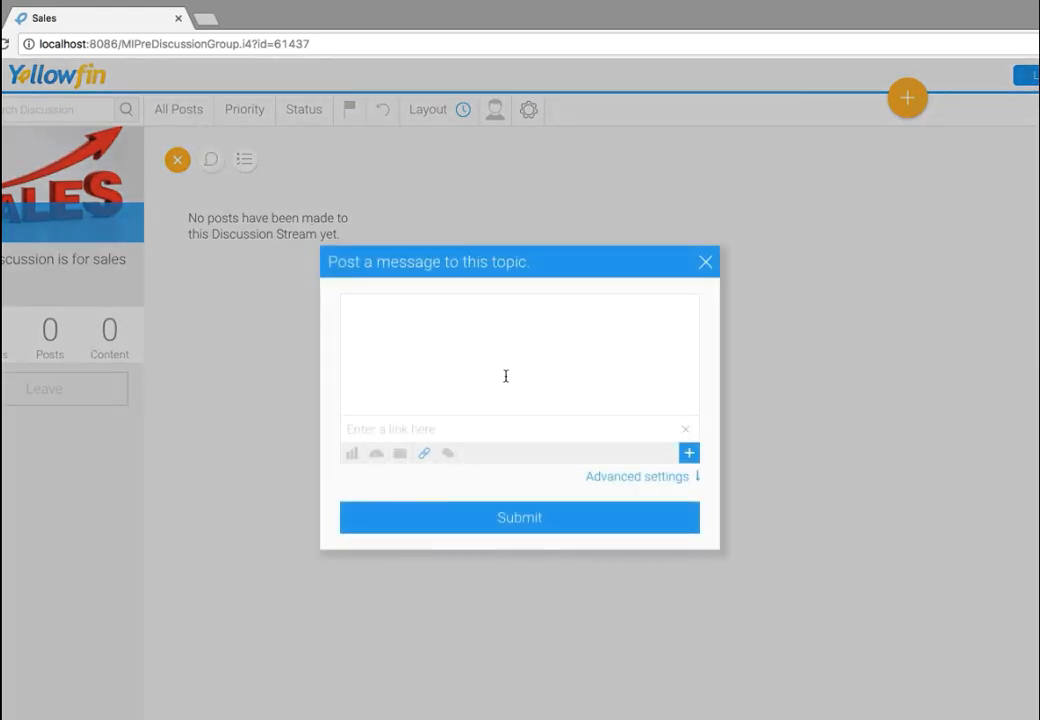
{"action": "type", "text": "This"}
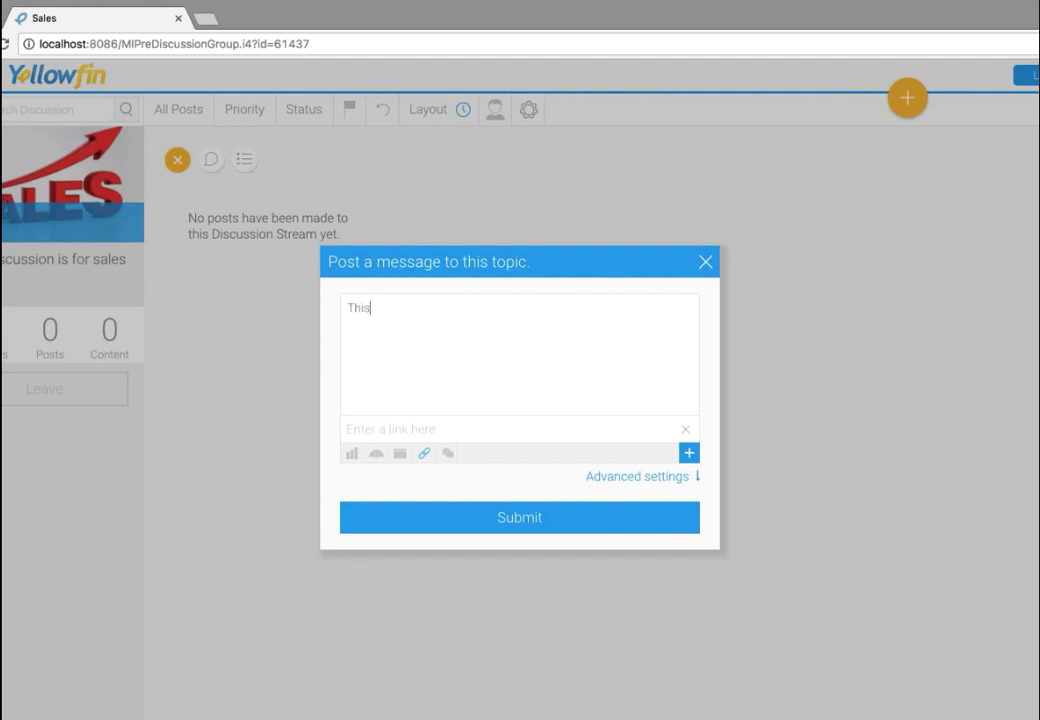
{"action": "type", "text": "d"}
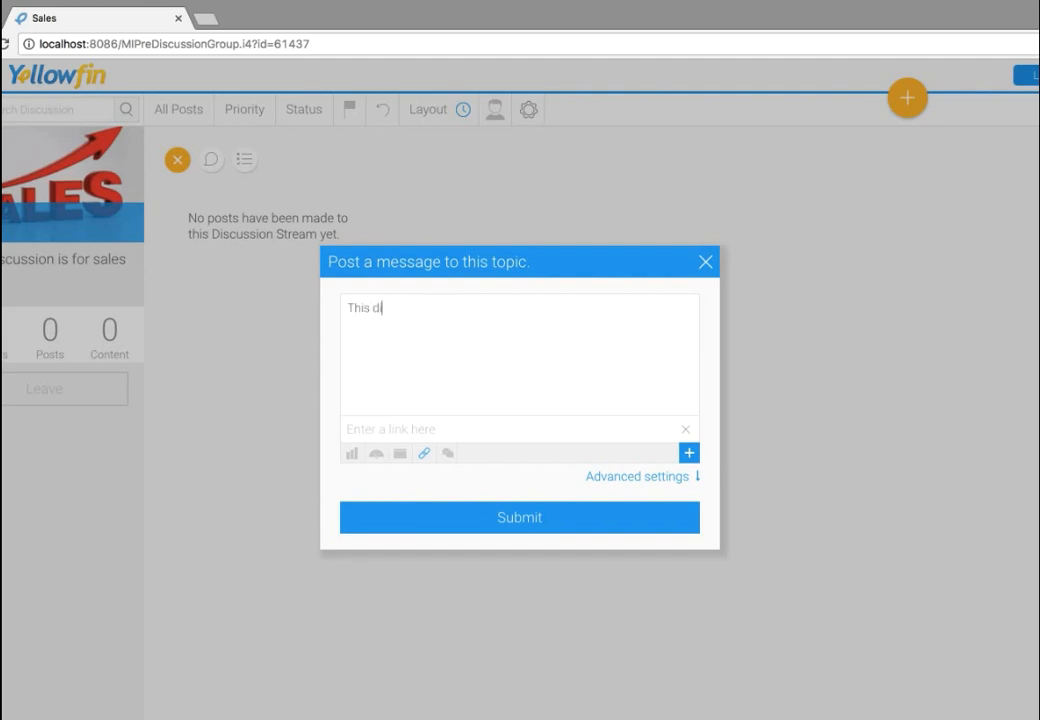
{"action": "type", "text": "iscussion"}
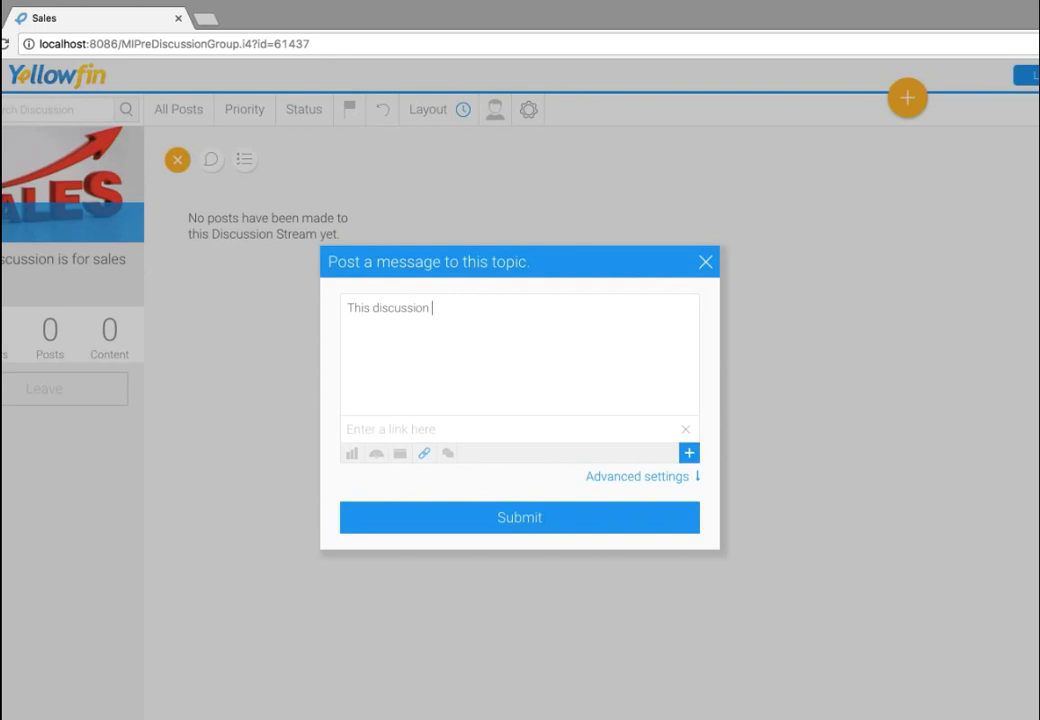
{"action": "type", "text": "board"}
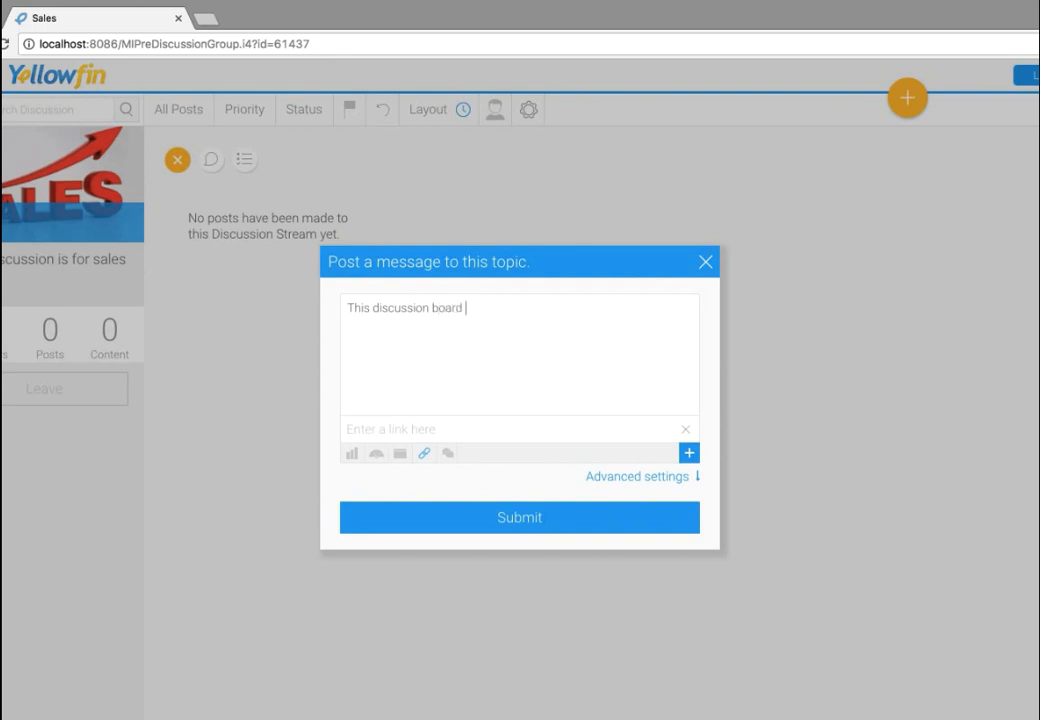
{"action": "type", "text": "is fo"}
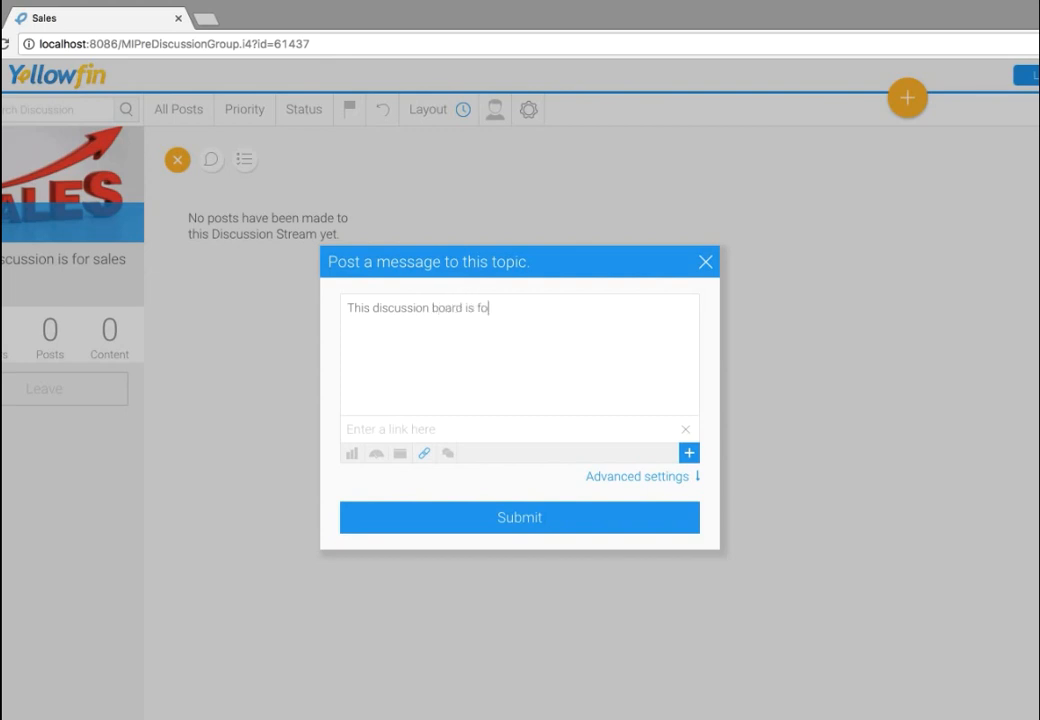
{"action": "type", "text": "r sharing sal"}
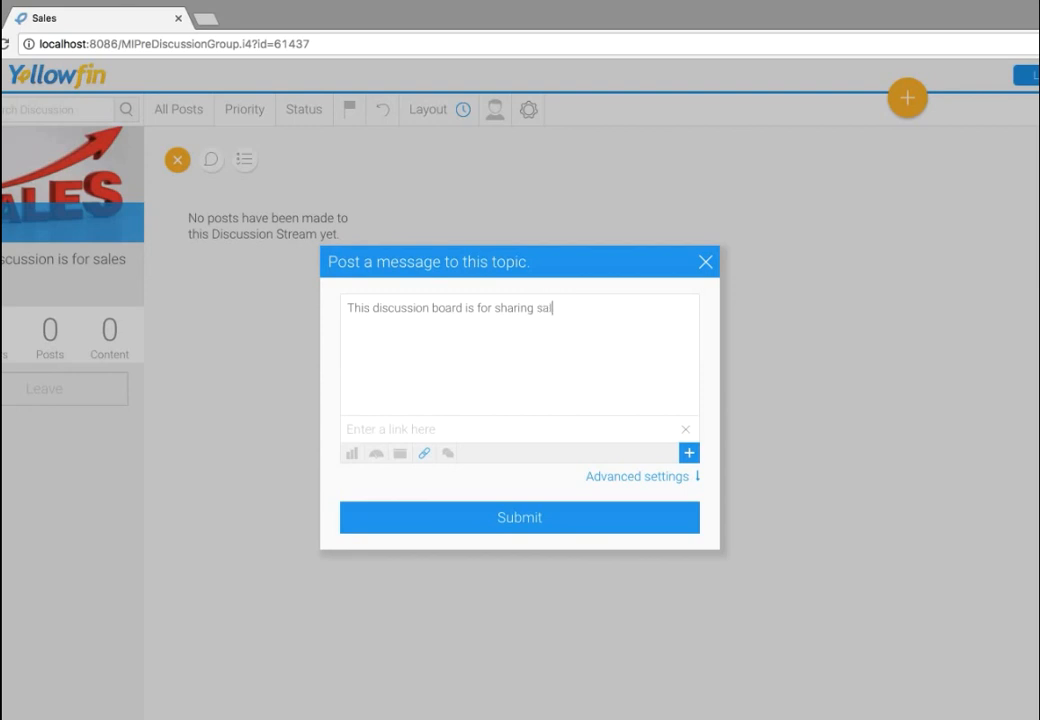
{"action": "type", "text": "es ideas"}
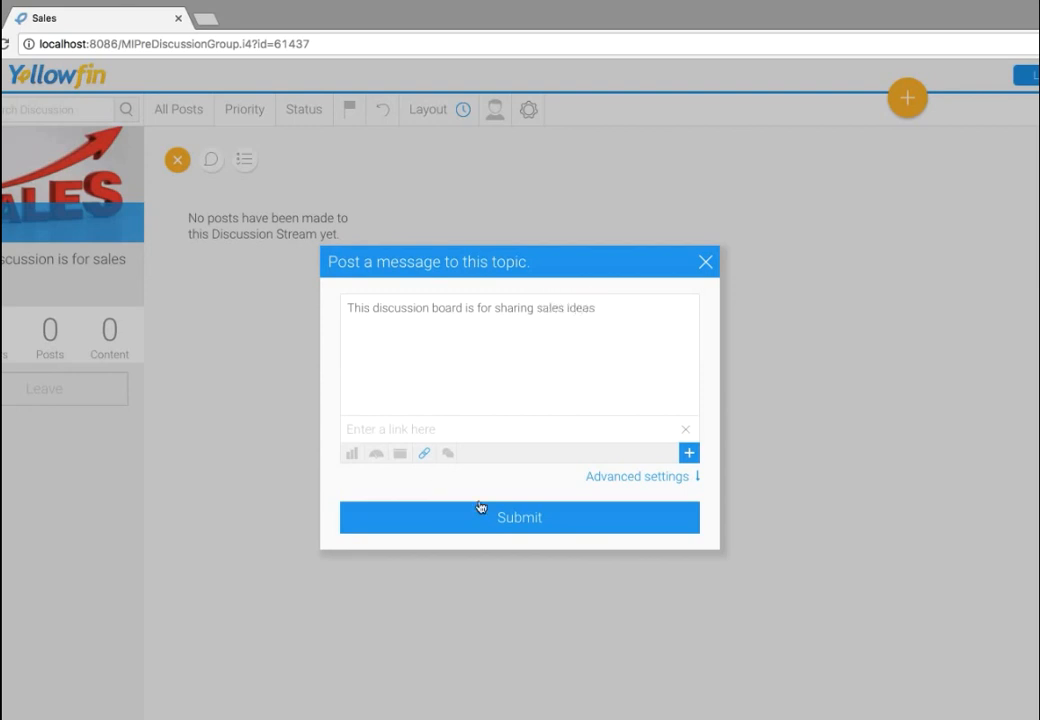
{"action": "mouse_move", "coordinate": [668, 454]}
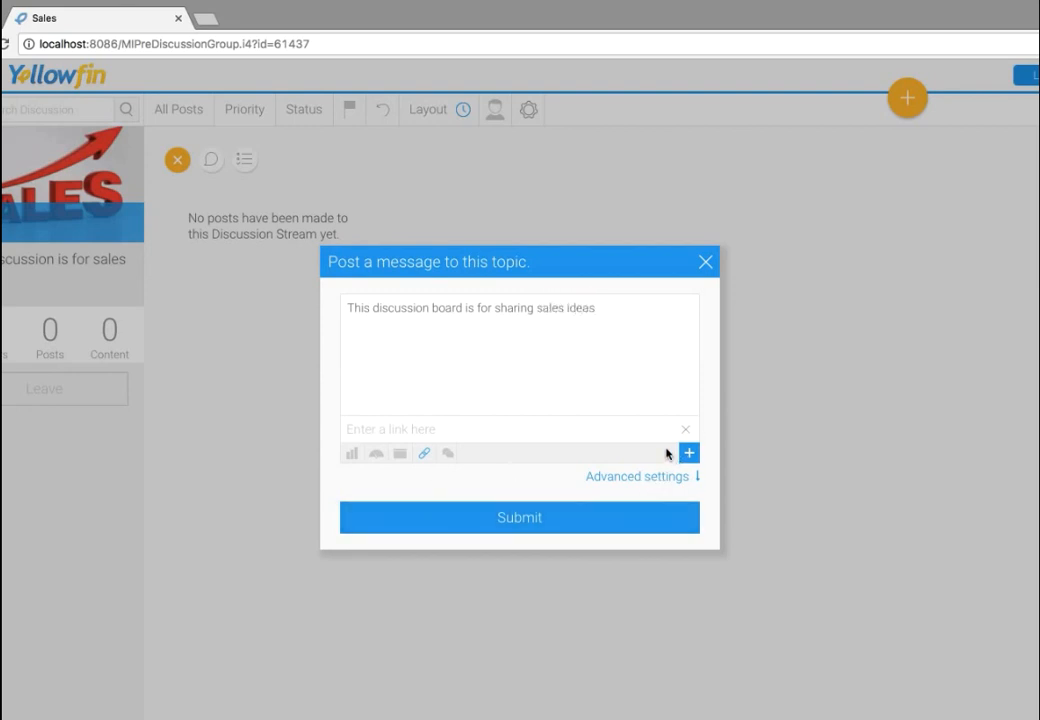
- Check the post's advanced and attachment options, then submit it as the Sales stream's first public post
{"action": "left_click", "coordinate": [636, 476]}
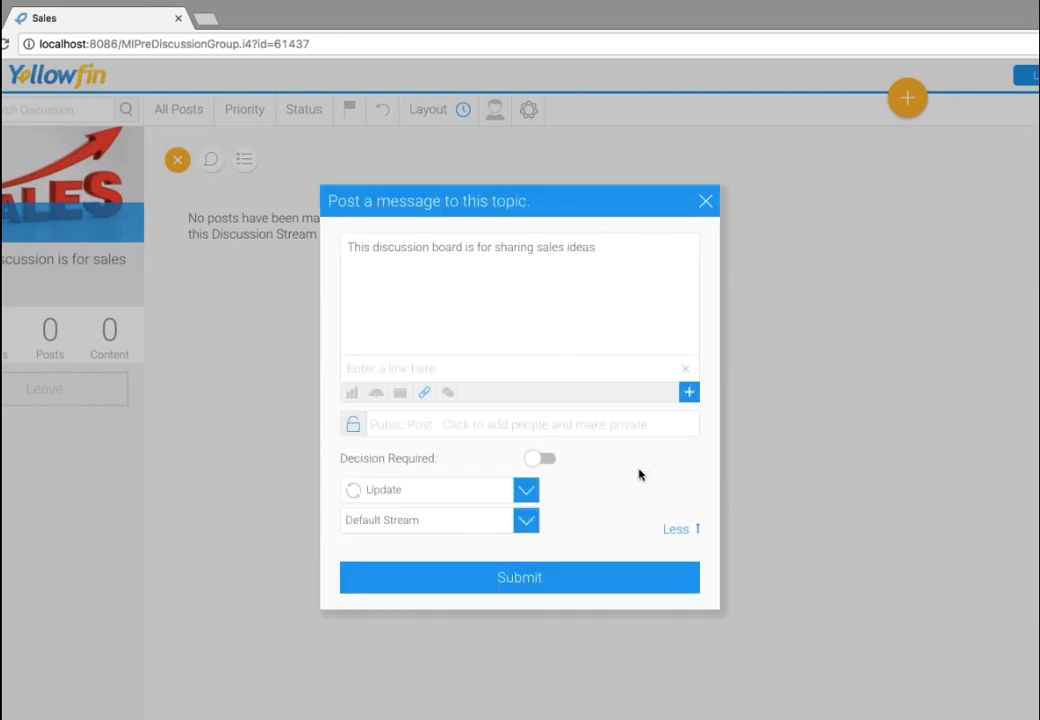
{"action": "mouse_move", "coordinate": [396, 444]}
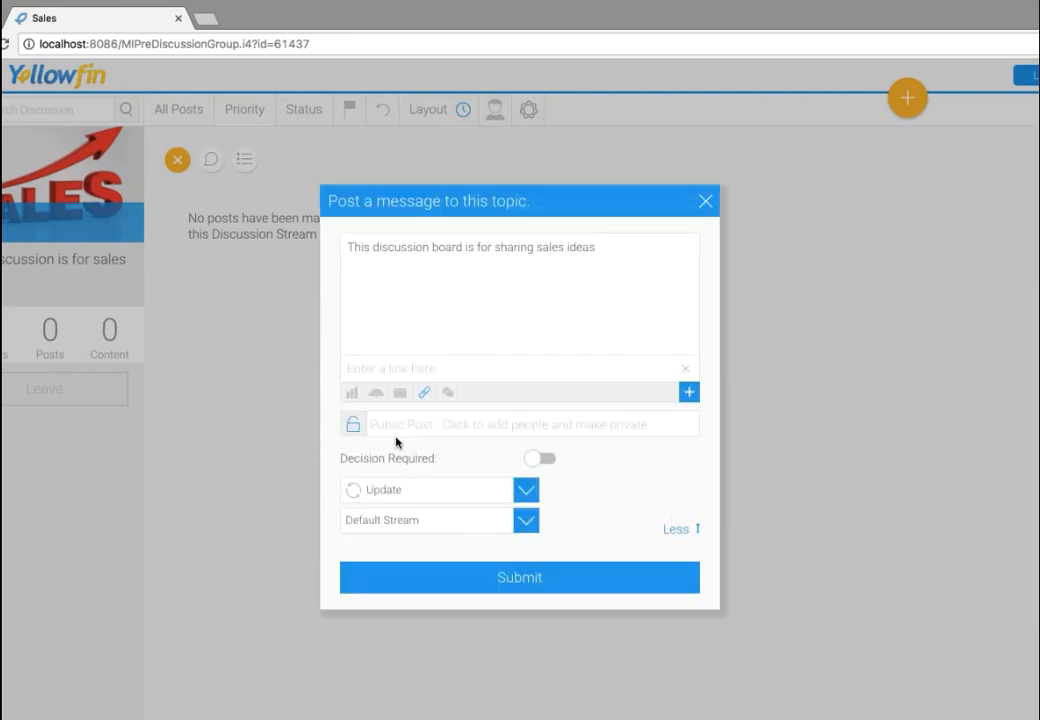
{"action": "mouse_move", "coordinate": [676, 420]}
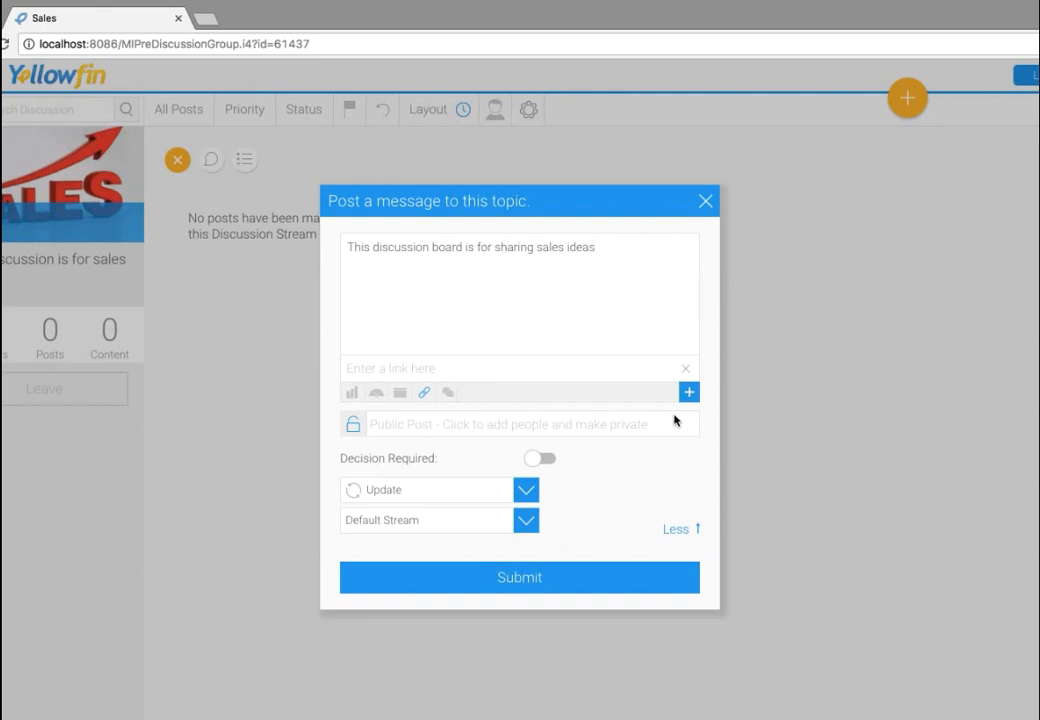
{"action": "mouse_move", "coordinate": [352, 392]}
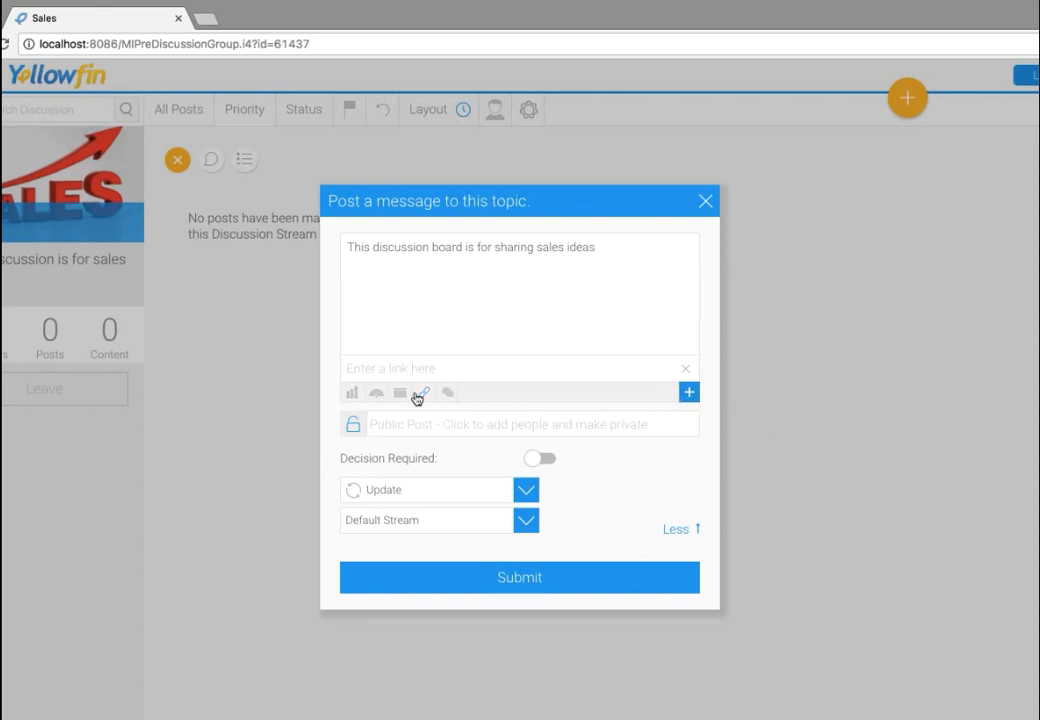
{"action": "left_click", "coordinate": [688, 392]}
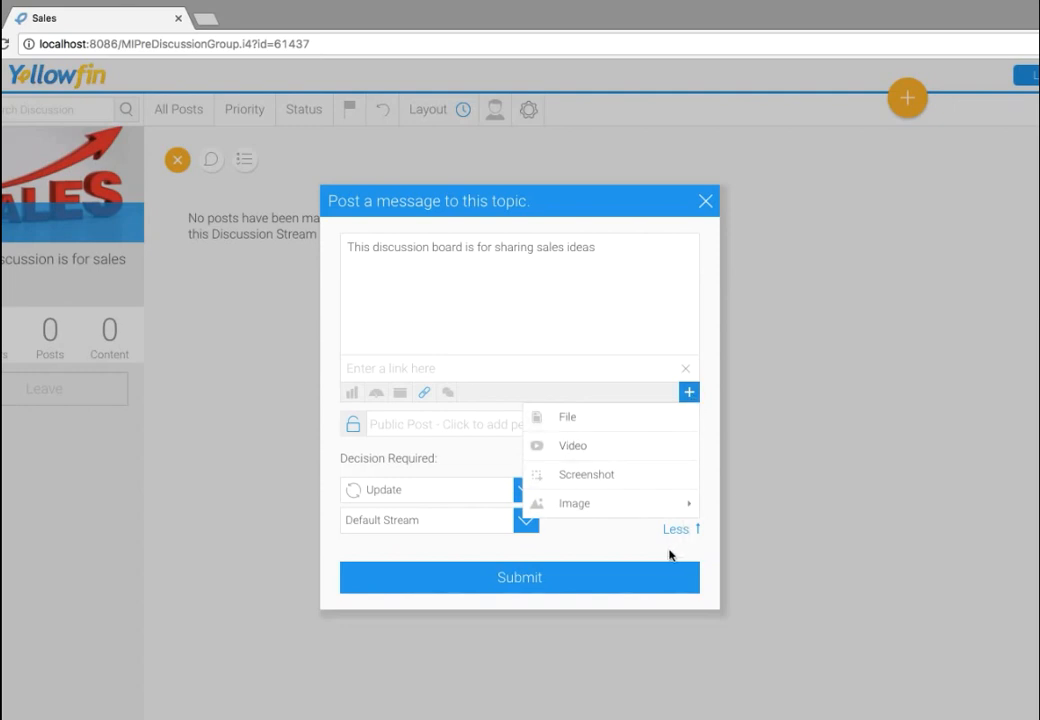
{"action": "left_click", "coordinate": [520, 576]}
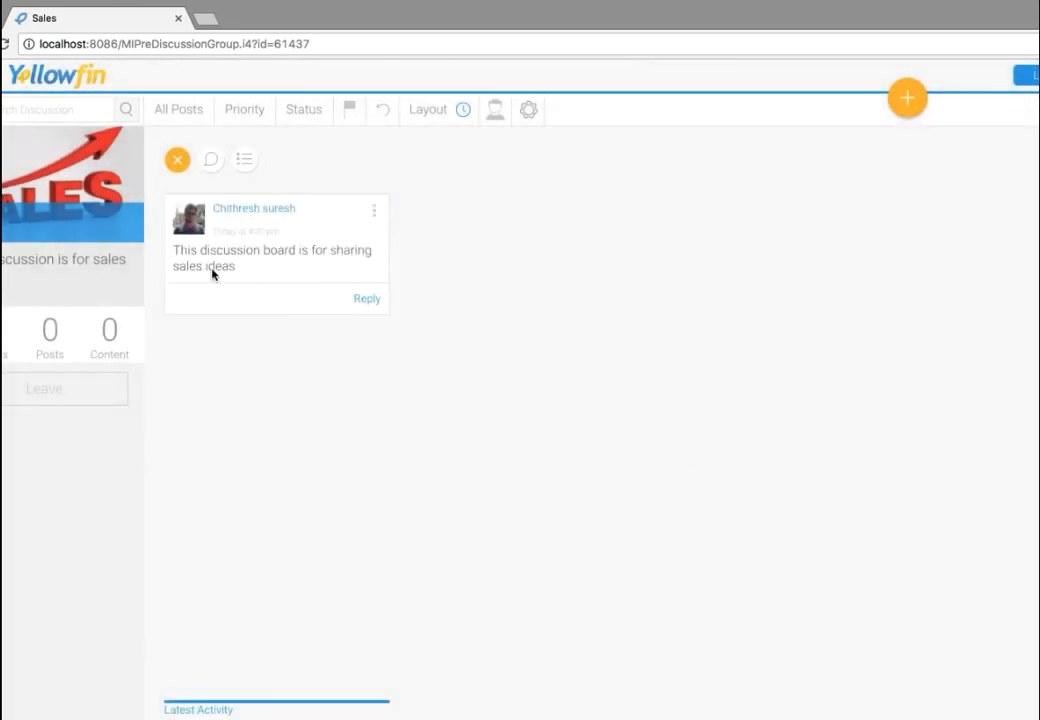
{"action": "mouse_move", "coordinate": [336, 230]}
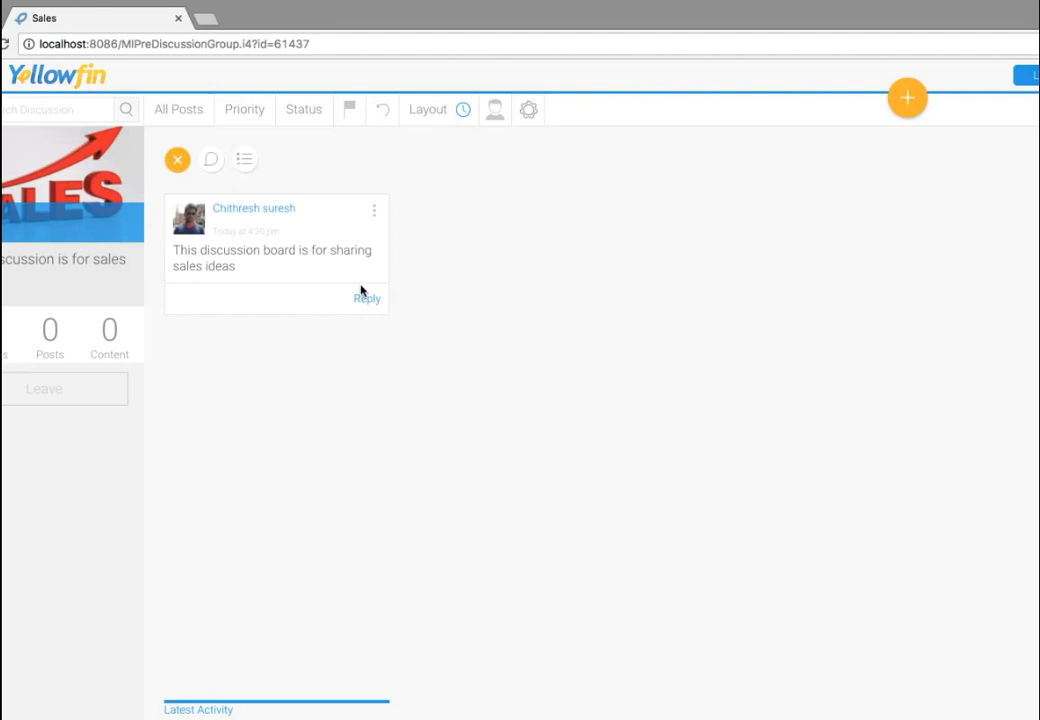
{"action": "mouse_move", "coordinate": [504, 462]}
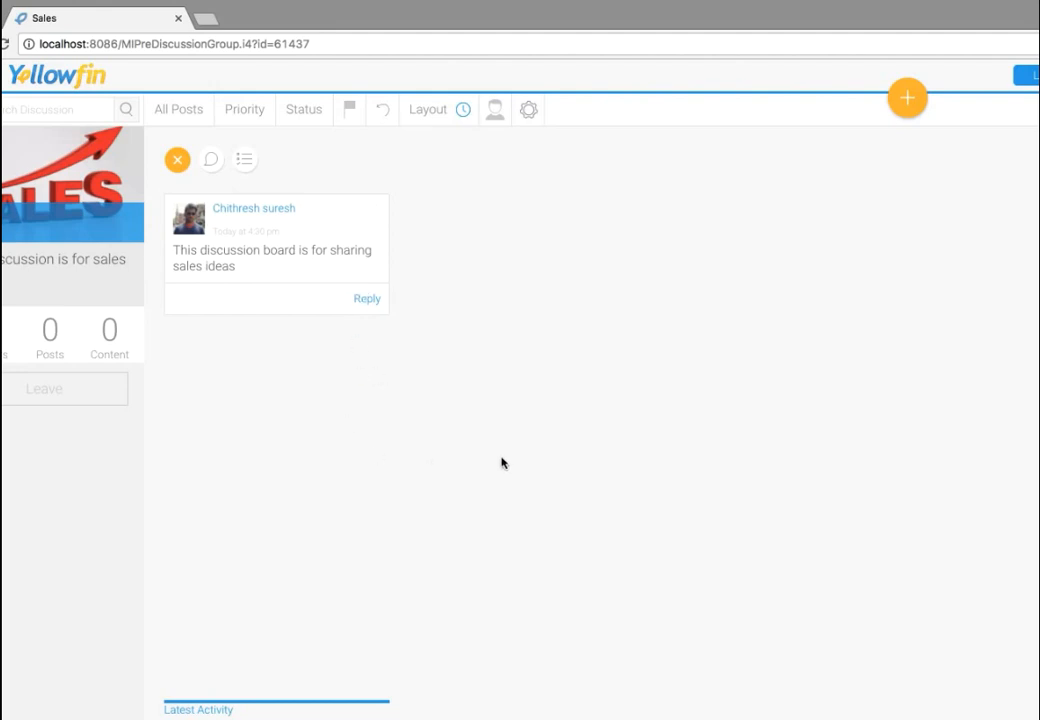
{"action": "mouse_move", "coordinate": [452, 366]}
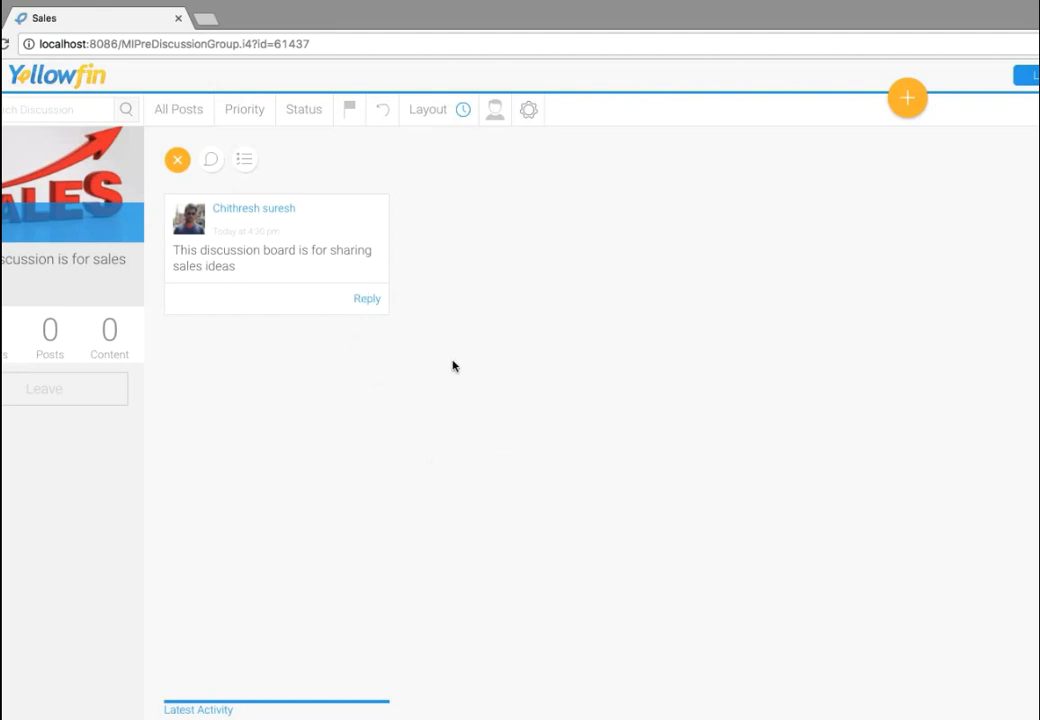
{"action": "mouse_move", "coordinate": [190, 238]}
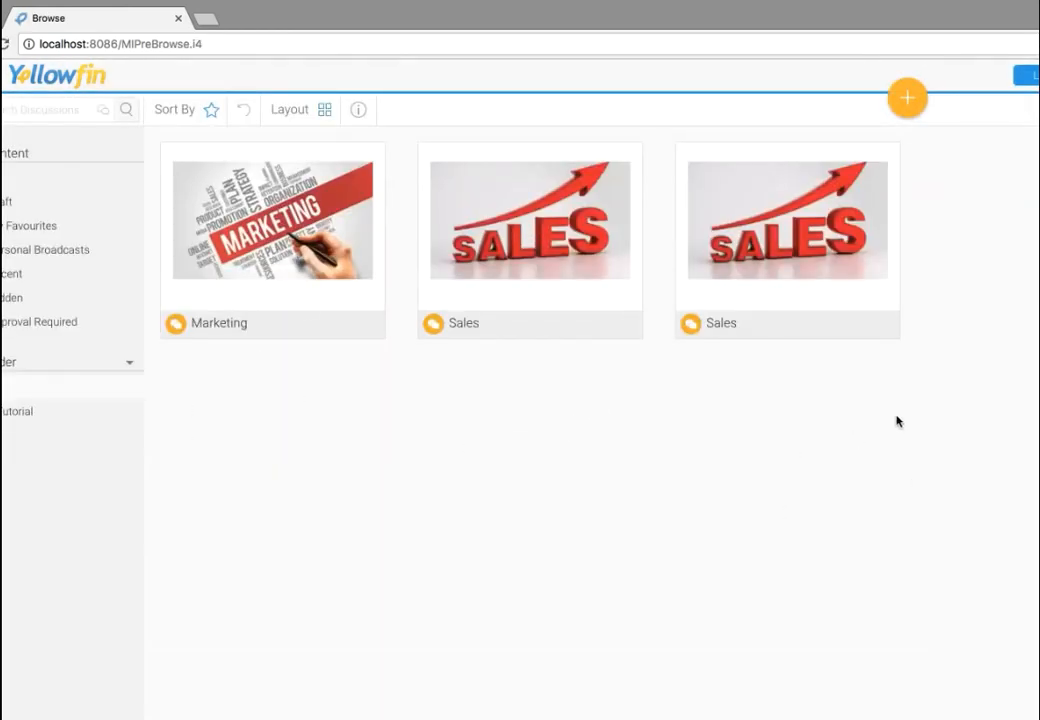
{"action": "mouse_move", "coordinate": [424, 644]}
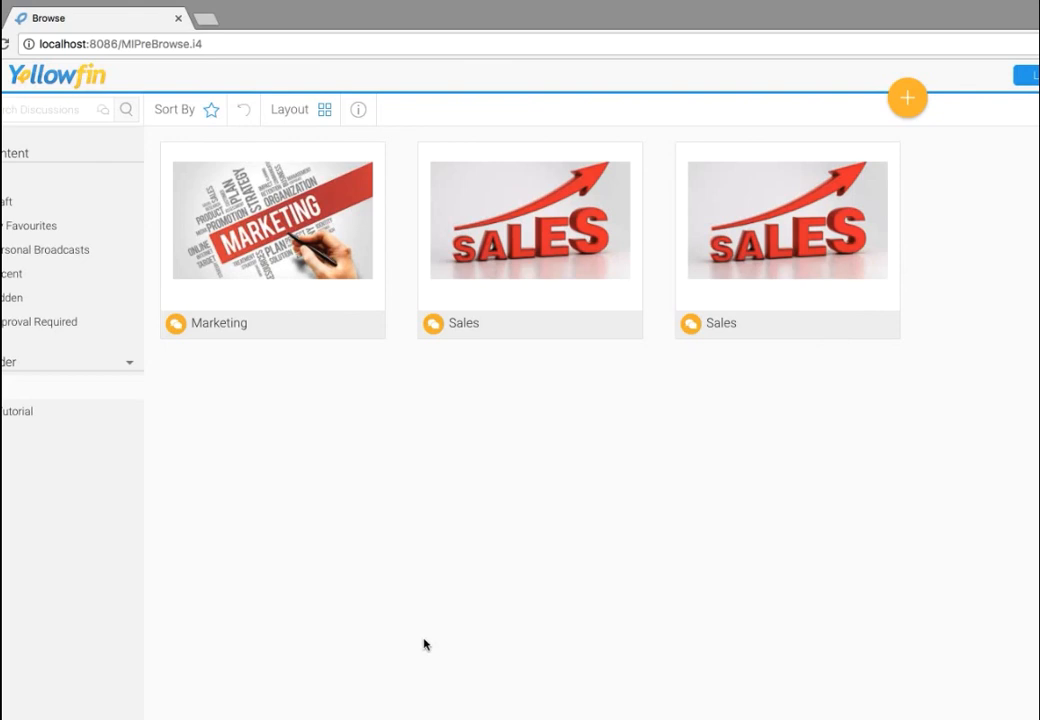
{"action": "mouse_move", "coordinate": [644, 352]}
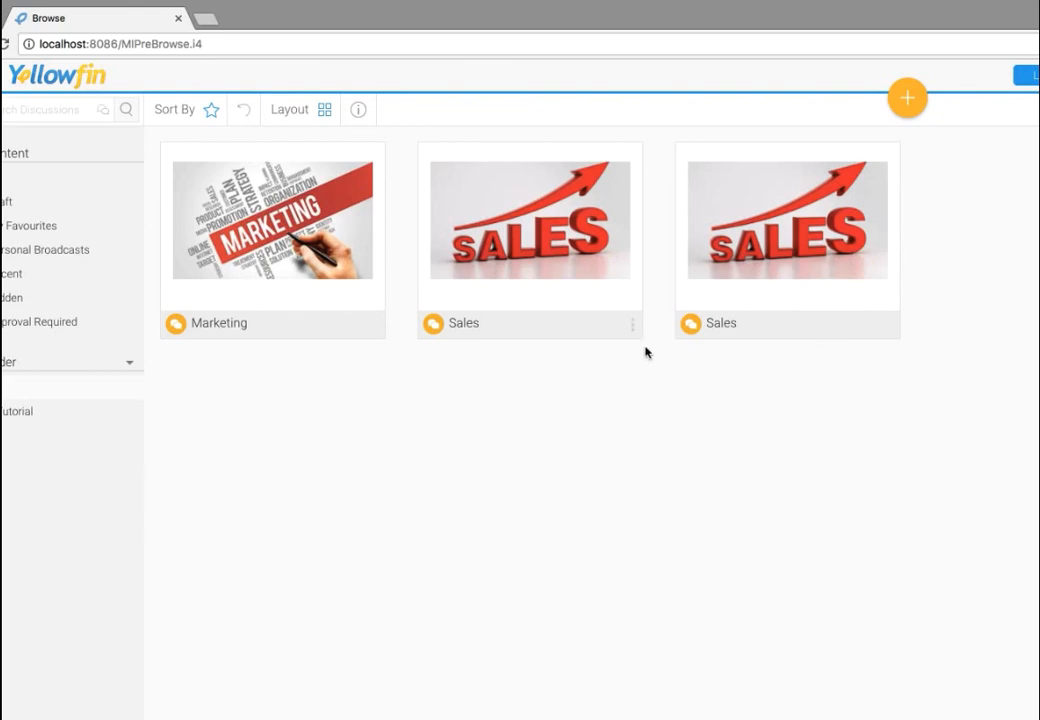